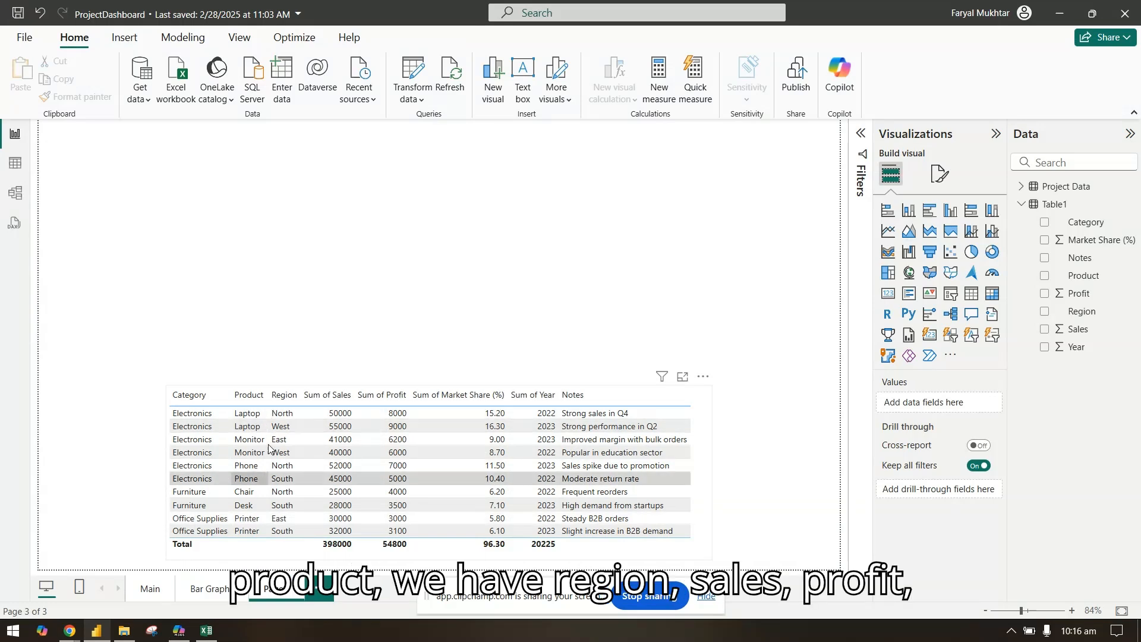
# Add a scatter chart with Category in Values, Sales on the X axis and Profit on the Y axis
pyautogui.click(419, 425)
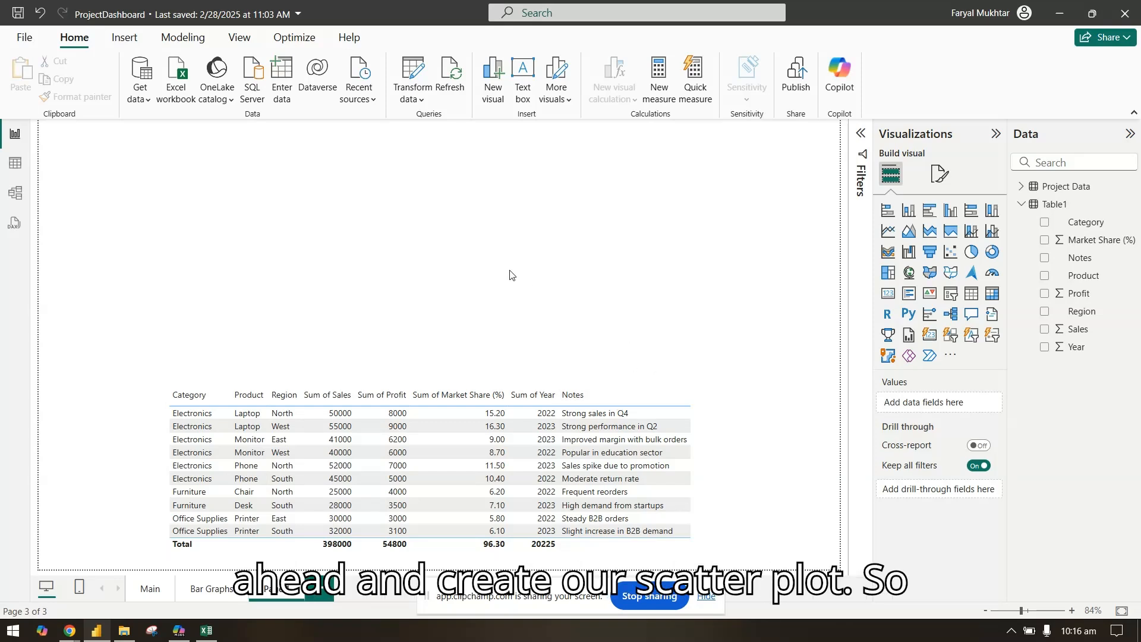
pyautogui.moveTo(950, 251)
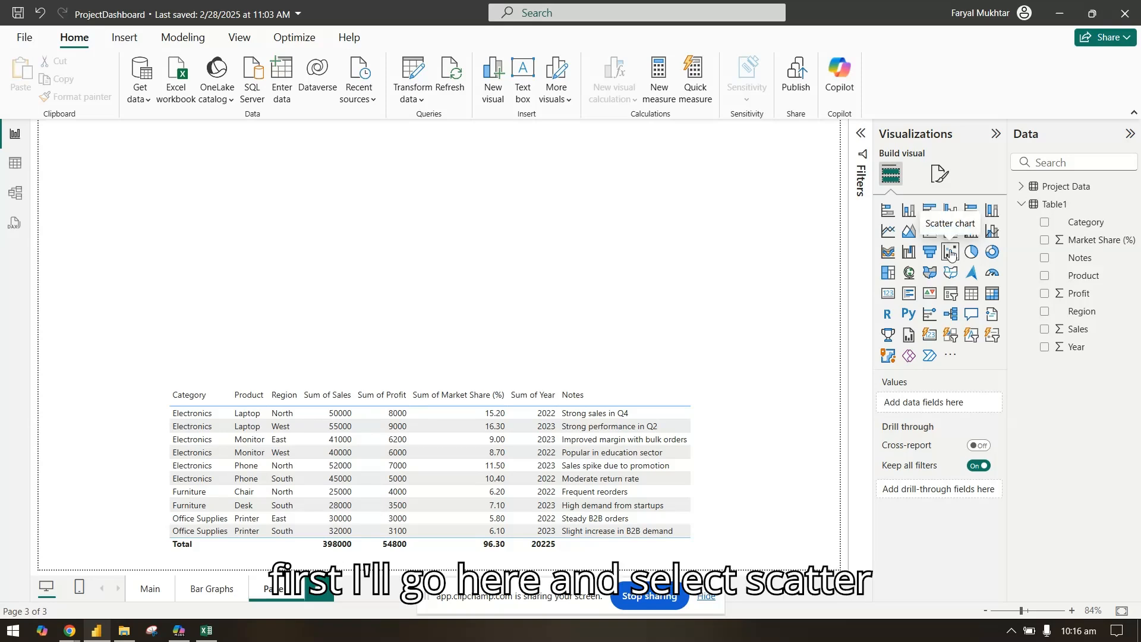
pyautogui.click(950, 251)
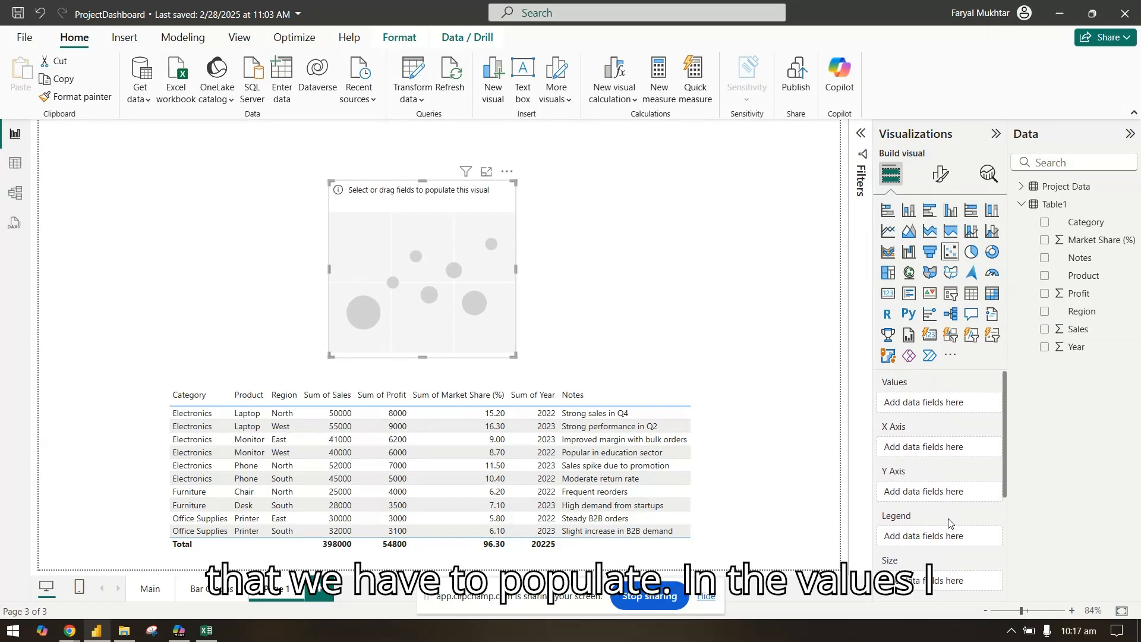
pyautogui.moveTo(1063, 262)
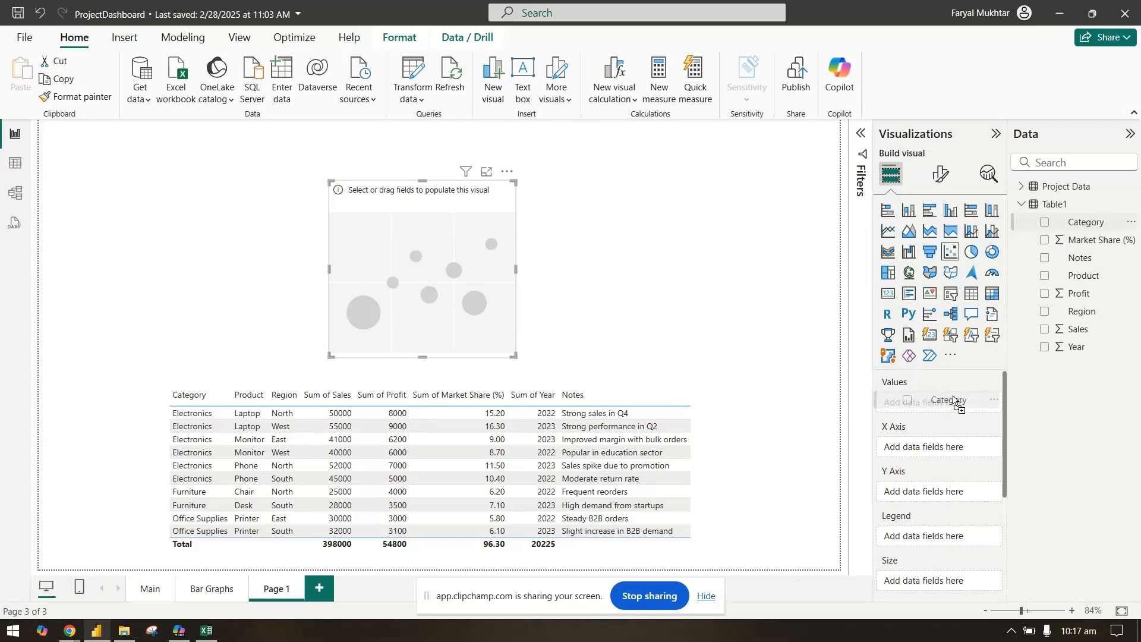
pyautogui.click(1046, 222)
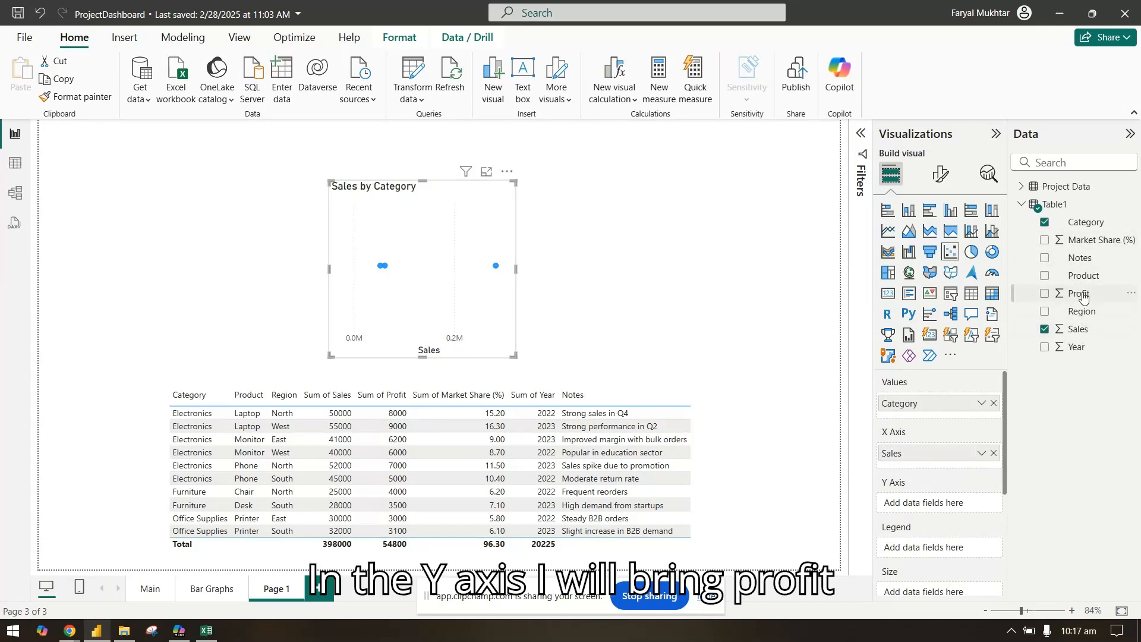
pyautogui.click(1045, 293)
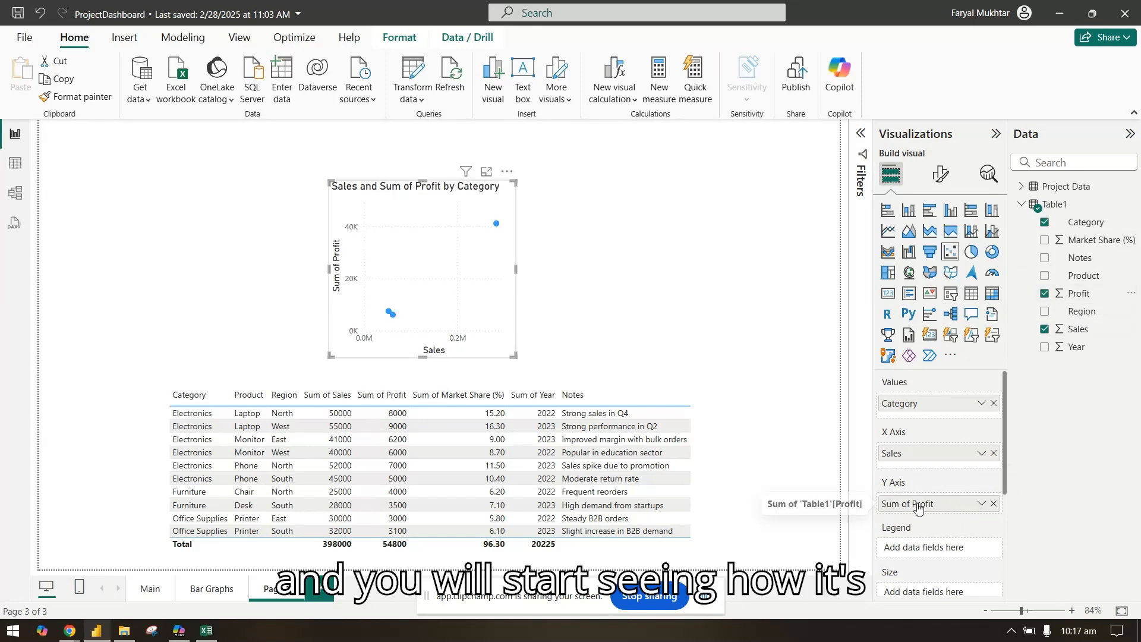
# Rename the Y-axis field to Profit and remove Year from the legend
pyautogui.doubleClick(906, 504)
pyautogui.write('Profit')
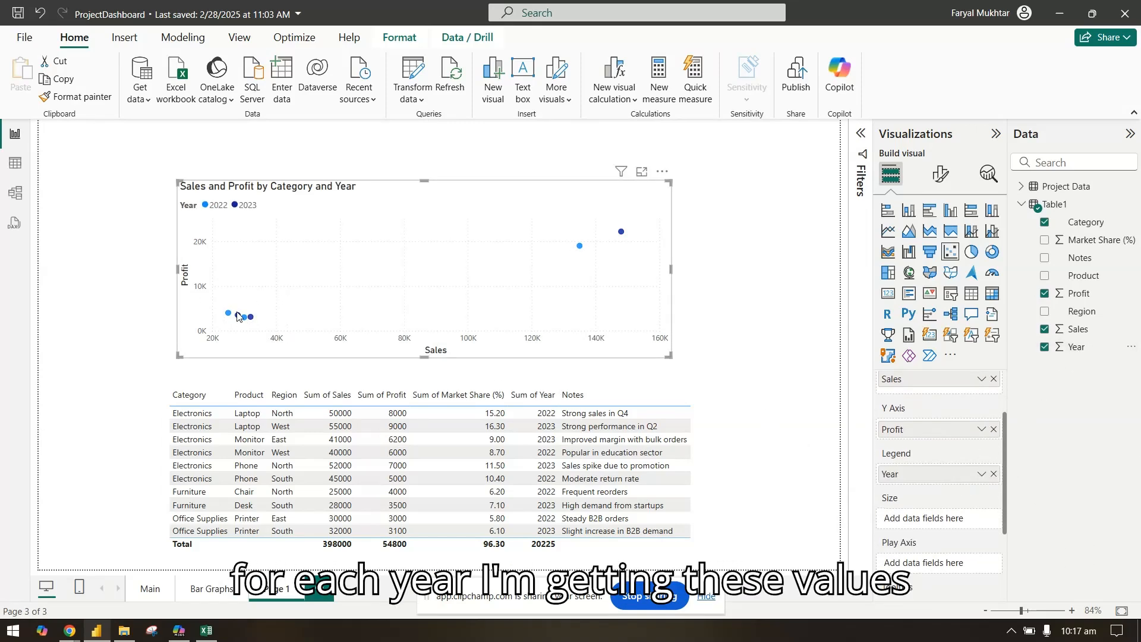
pyautogui.moveTo(237, 316)
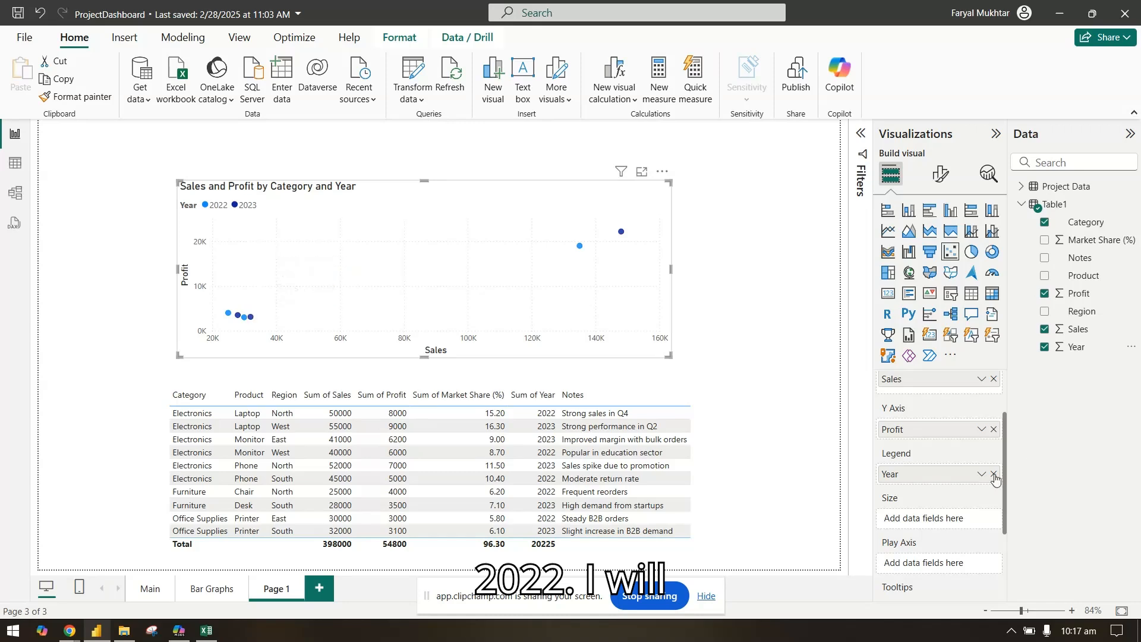
pyautogui.click(993, 474)
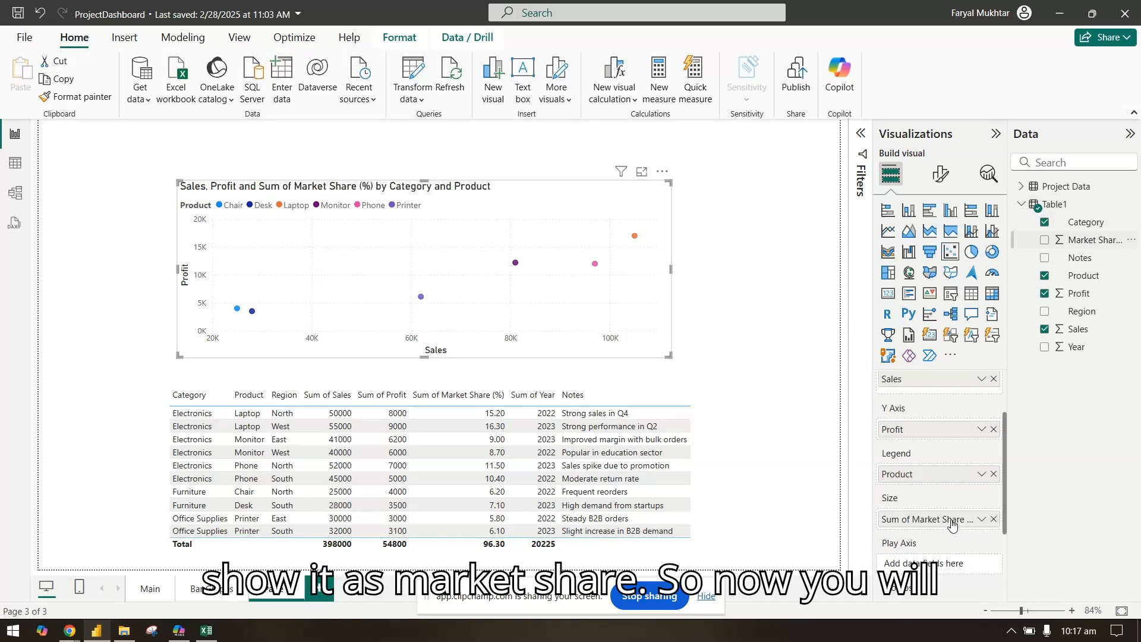
# Size the bubbles by Market Share
pyautogui.click(1046, 240)
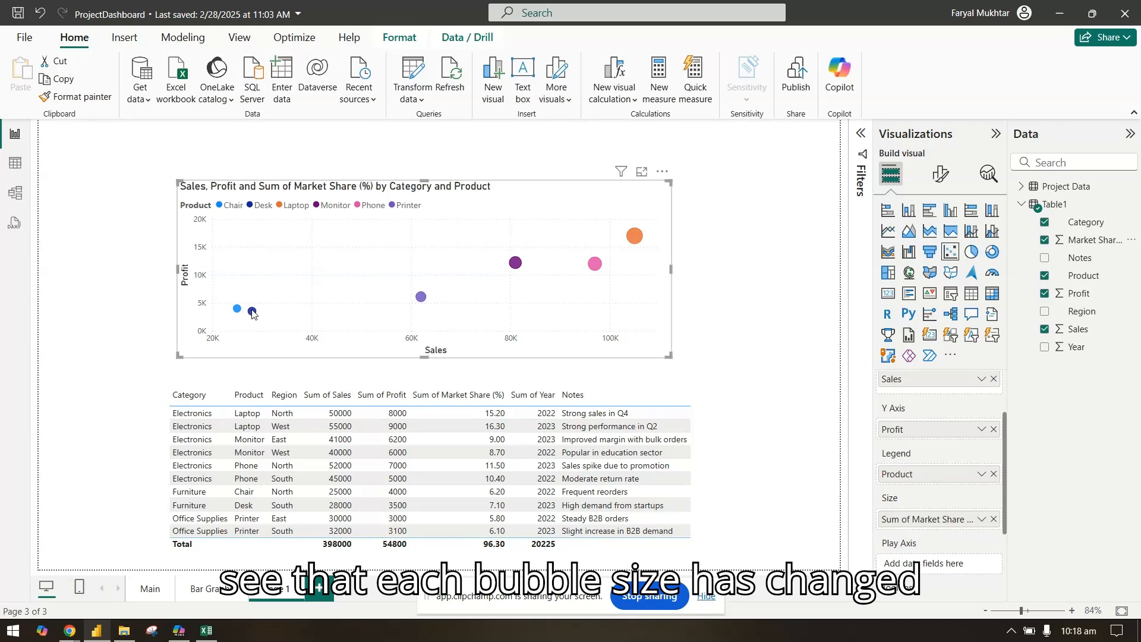
pyautogui.moveTo(421, 295)
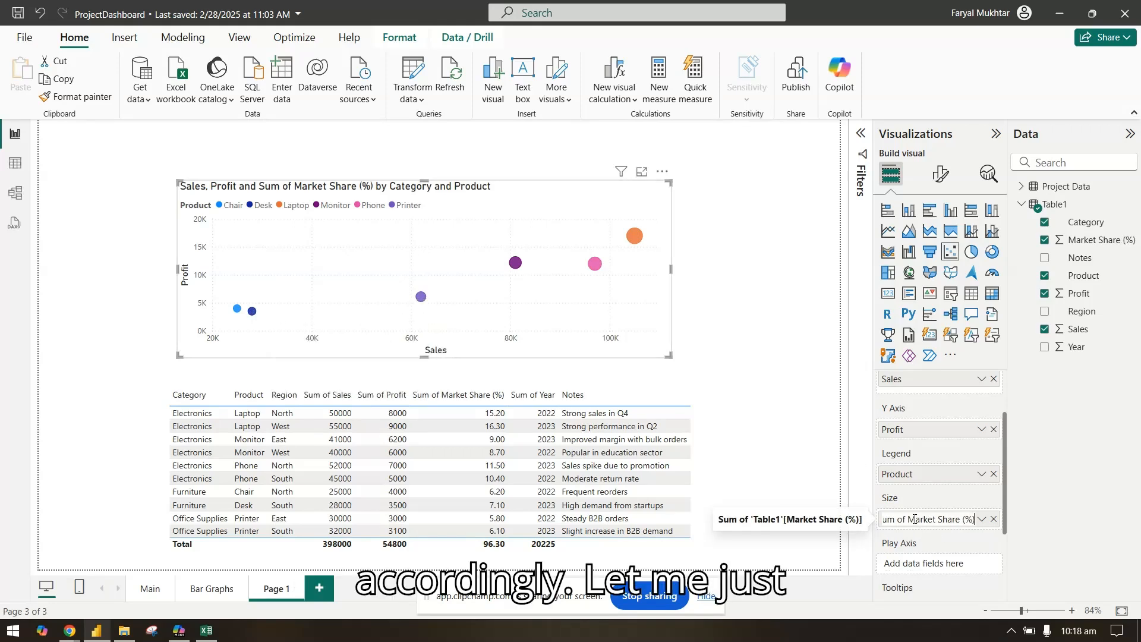
pyautogui.moveTo(1080, 517)
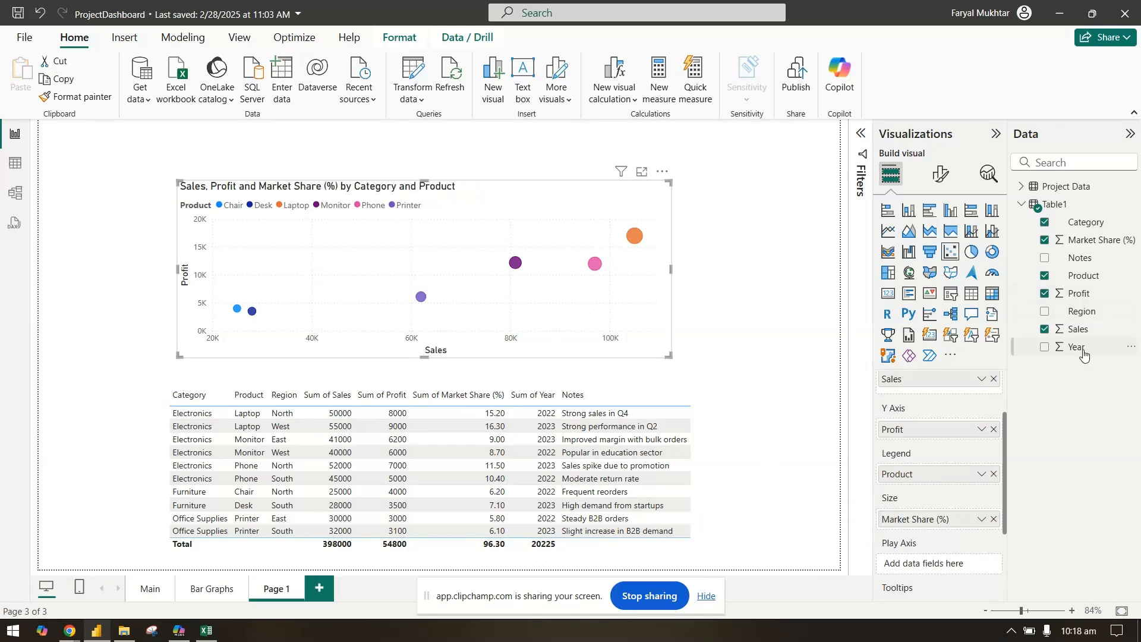
# Add Year as the play axis and run the 2022–2023 animation
pyautogui.click(1045, 347)
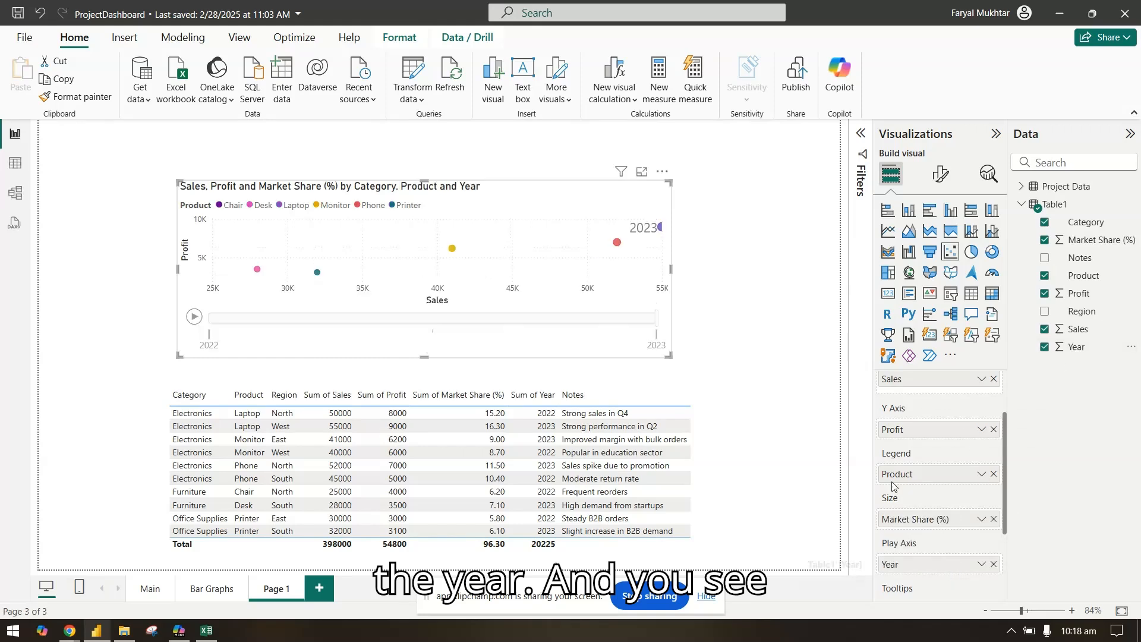
pyautogui.moveTo(665, 324)
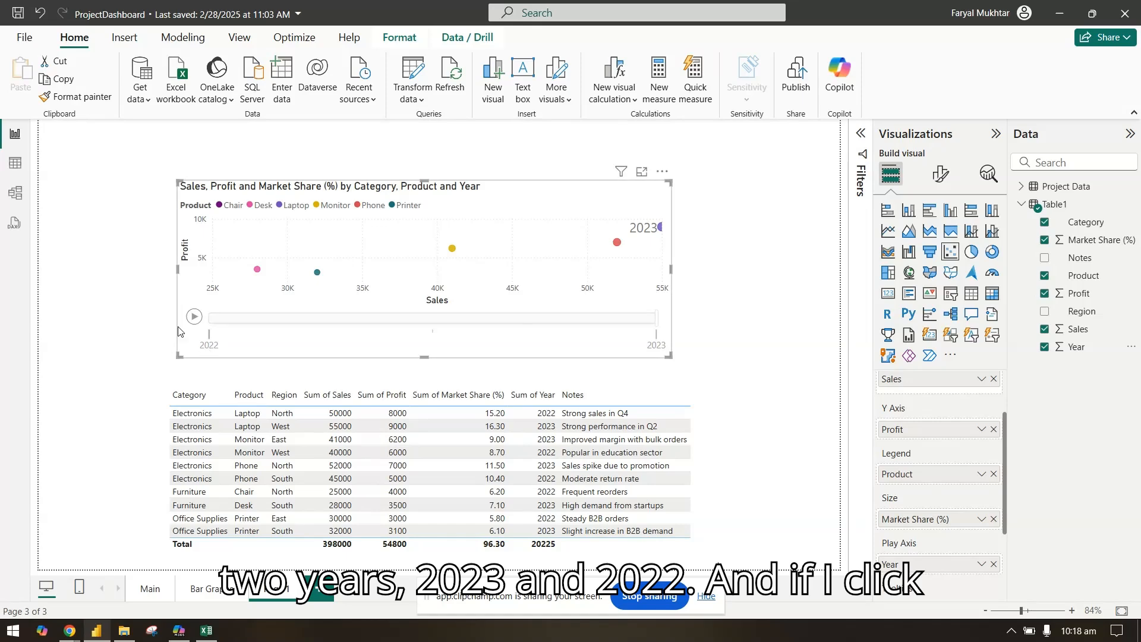
pyautogui.click(193, 317)
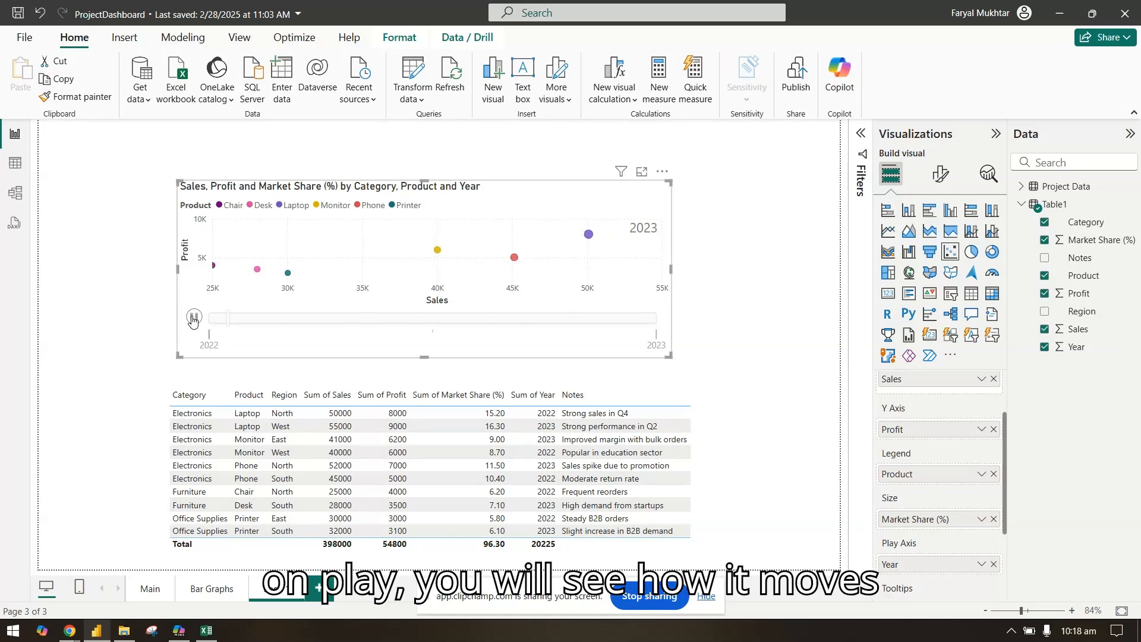
pyautogui.click(193, 316)
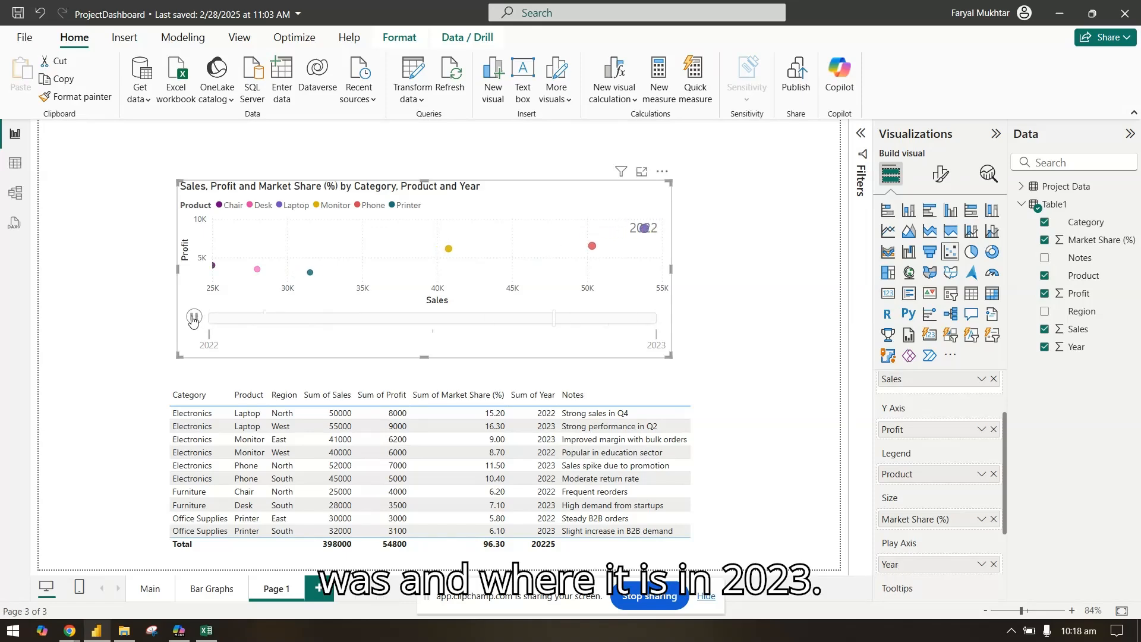
pyautogui.click(192, 317)
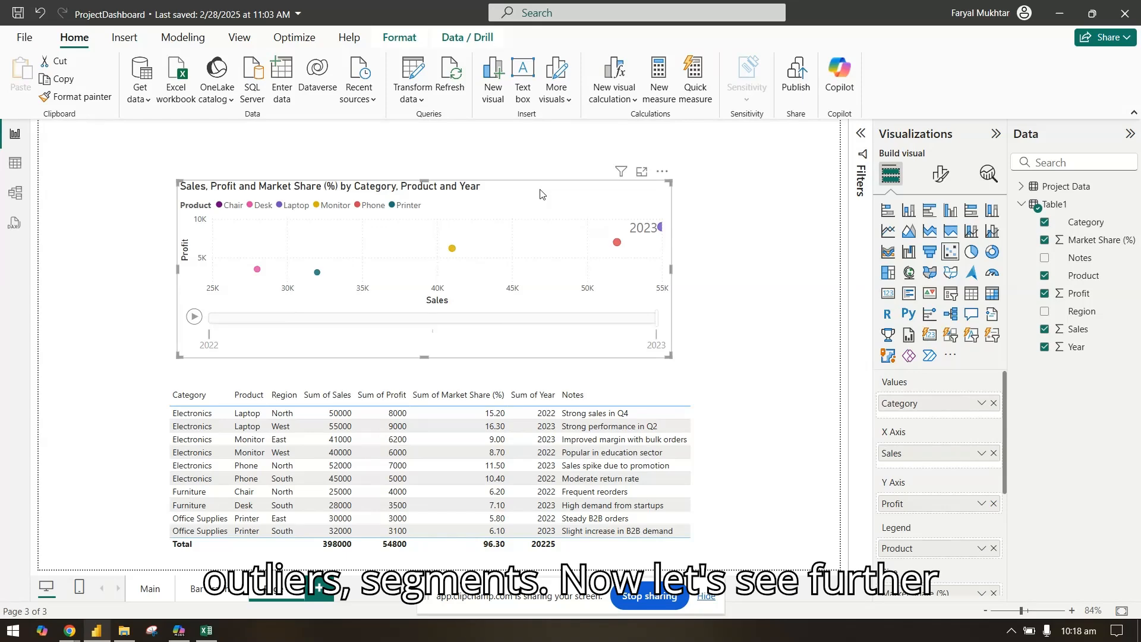
pyautogui.moveTo(940, 174)
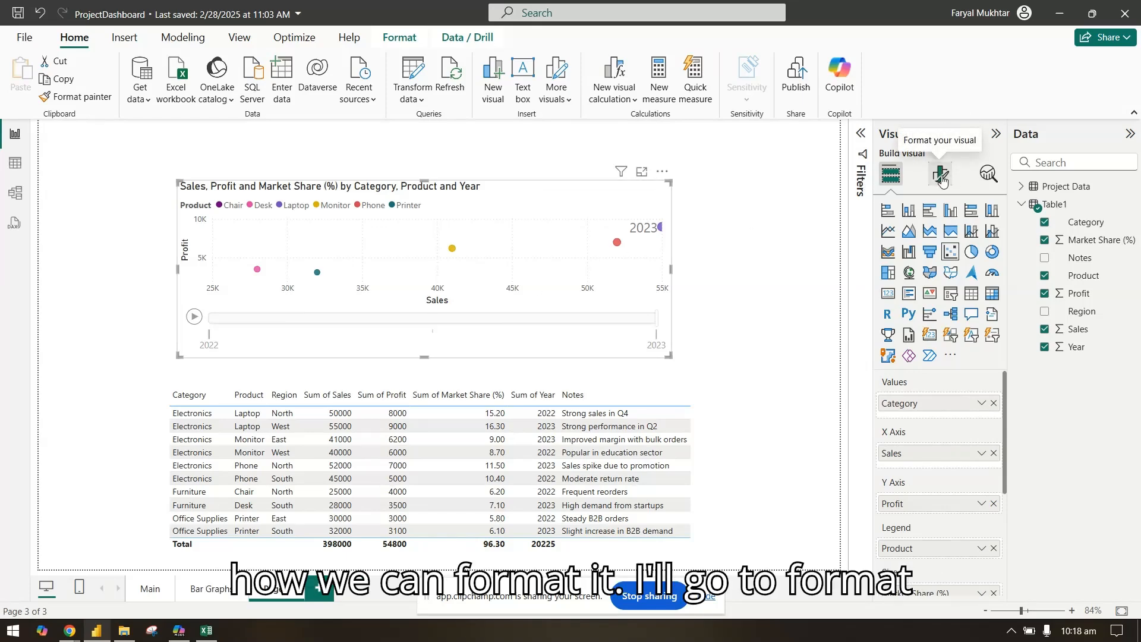
# Make the X-axis value labels bold, toggling the X-axis title off and back on
pyautogui.click(940, 174)
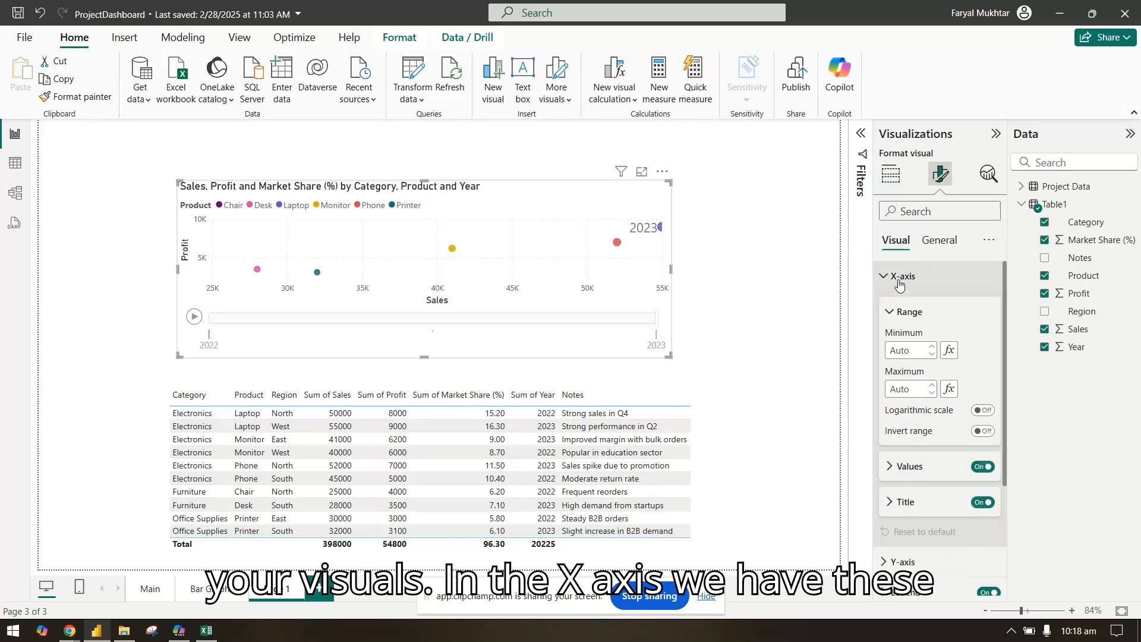
pyautogui.moveTo(973, 480)
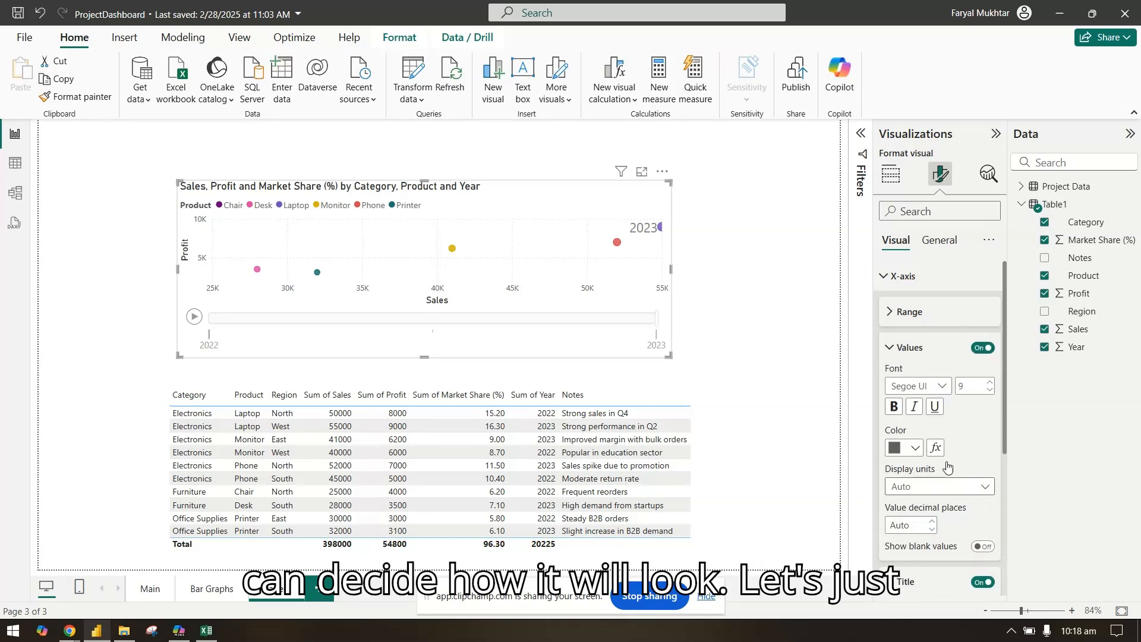
pyautogui.click(894, 406)
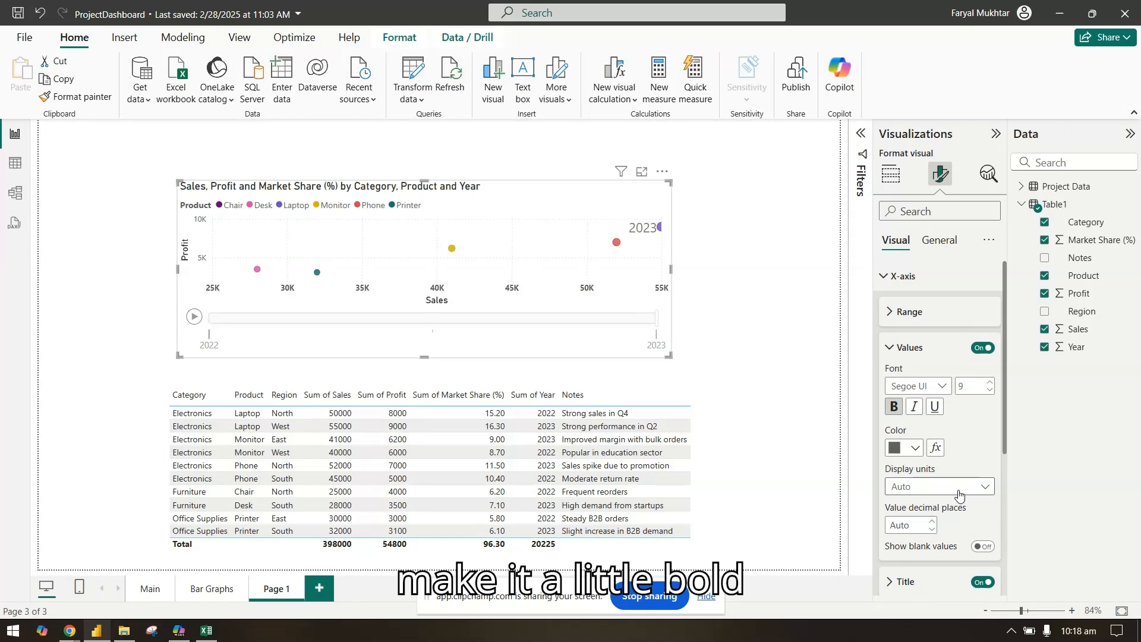
pyautogui.click(908, 347)
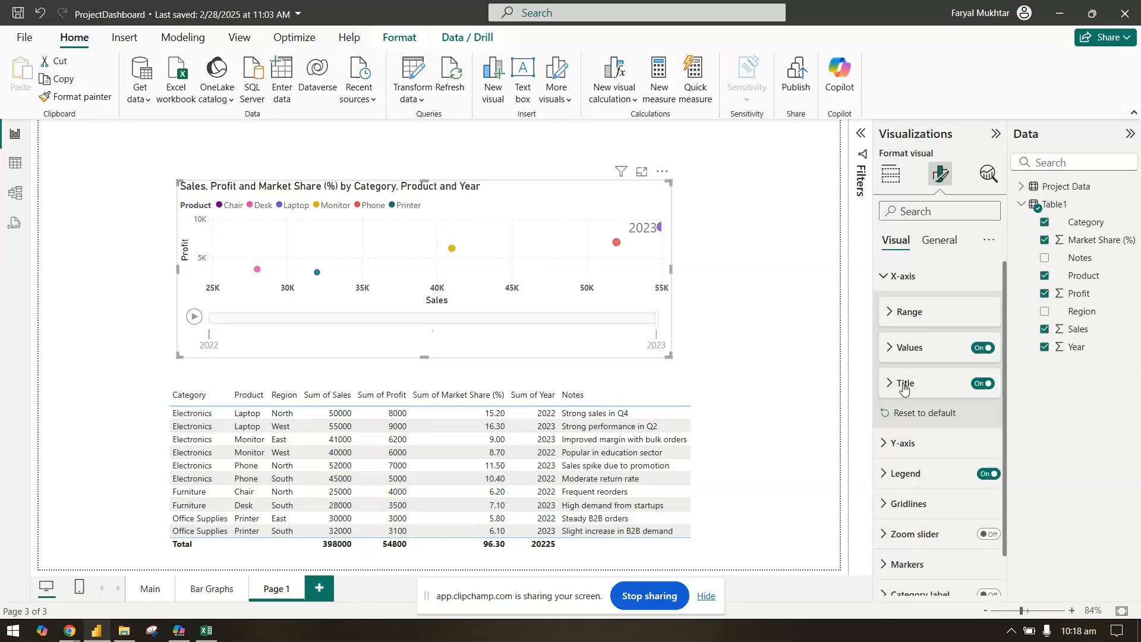
pyautogui.click(982, 383)
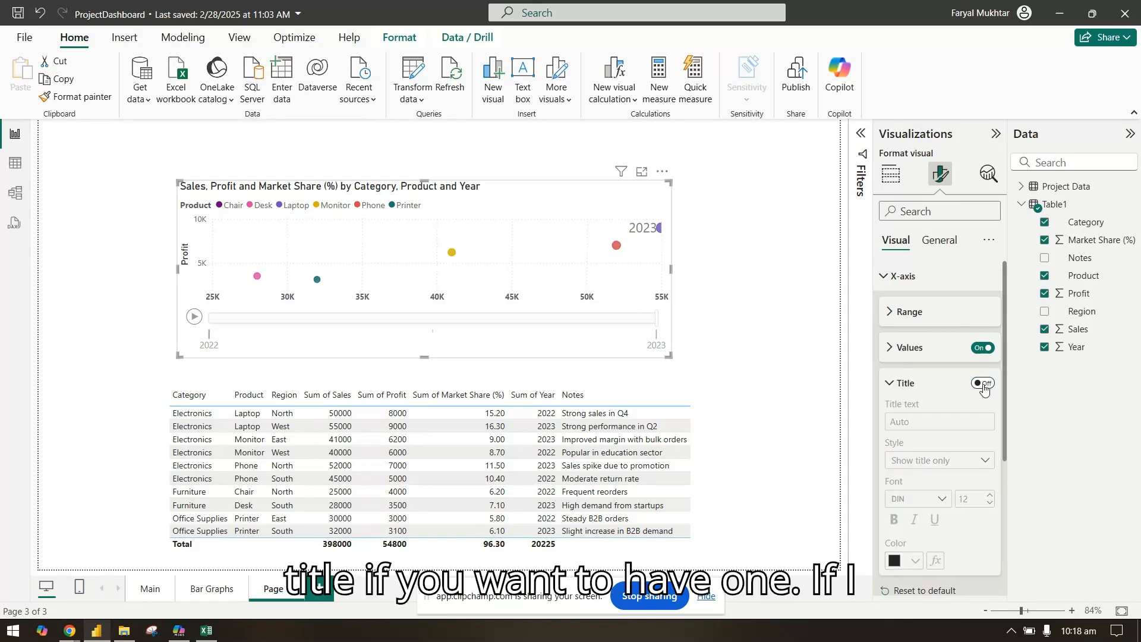
pyautogui.click(982, 384)
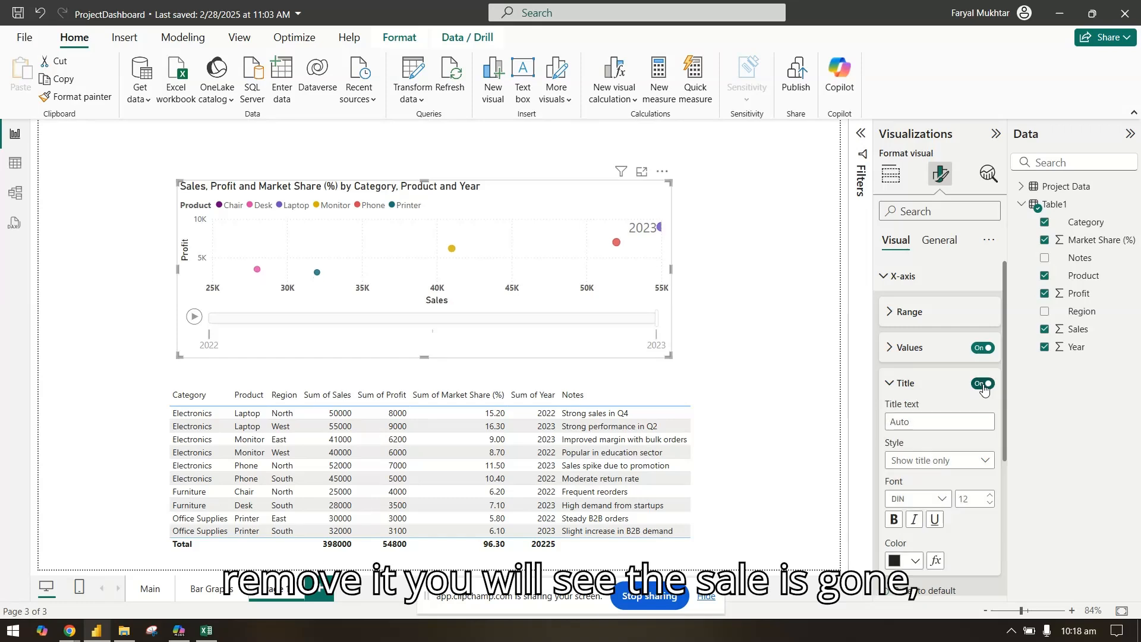
pyautogui.click(905, 382)
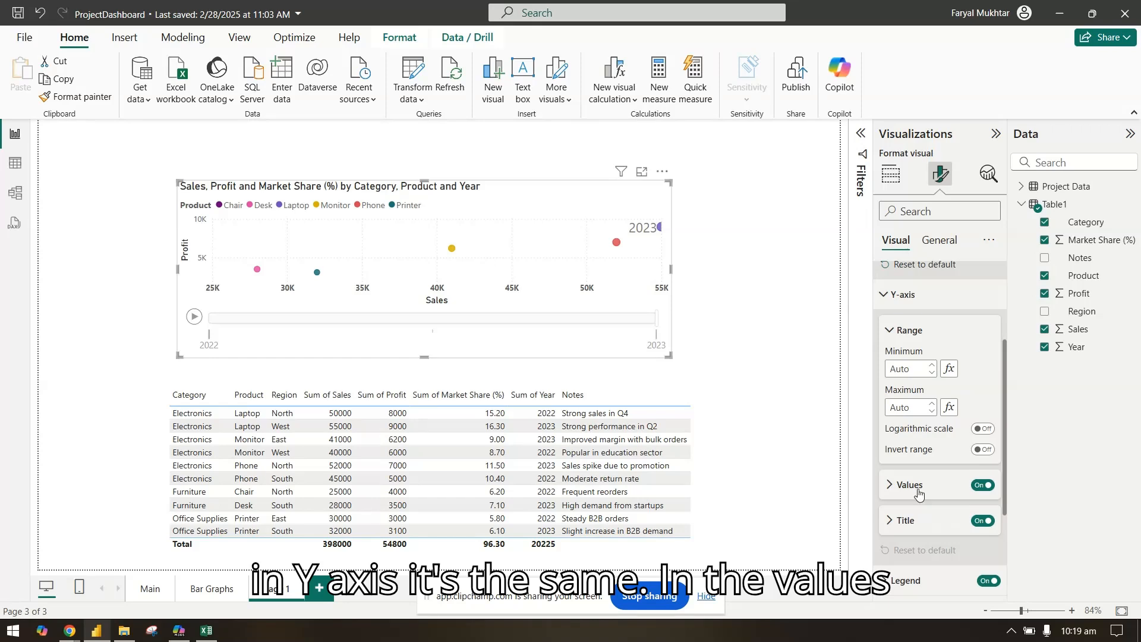
# Make the Y-axis value labels bold
pyautogui.click(908, 485)
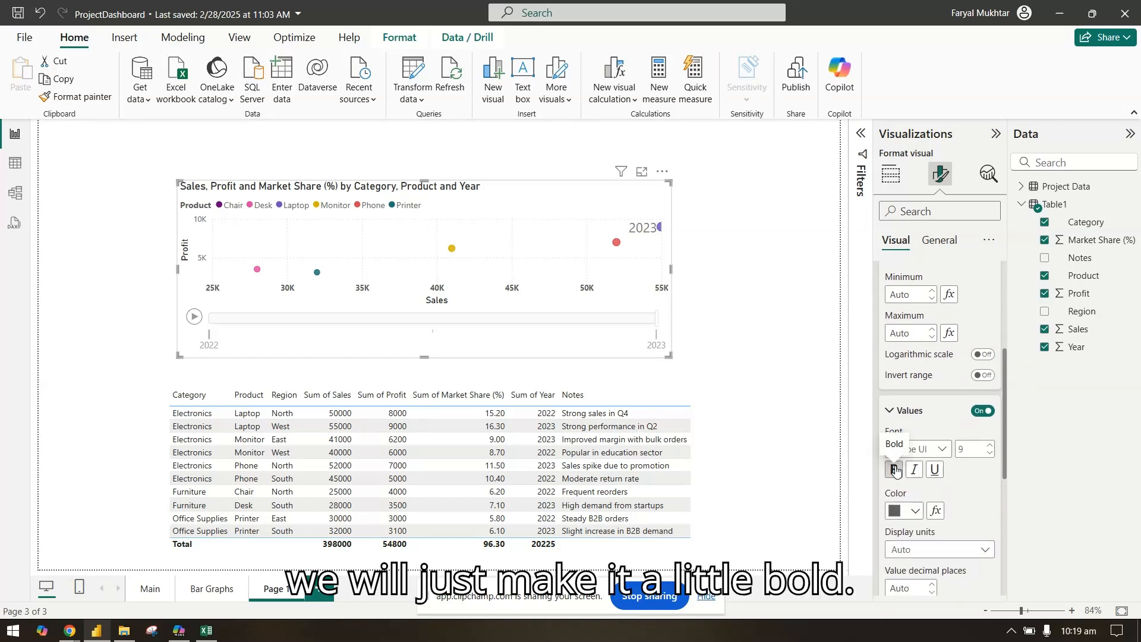
pyautogui.click(893, 469)
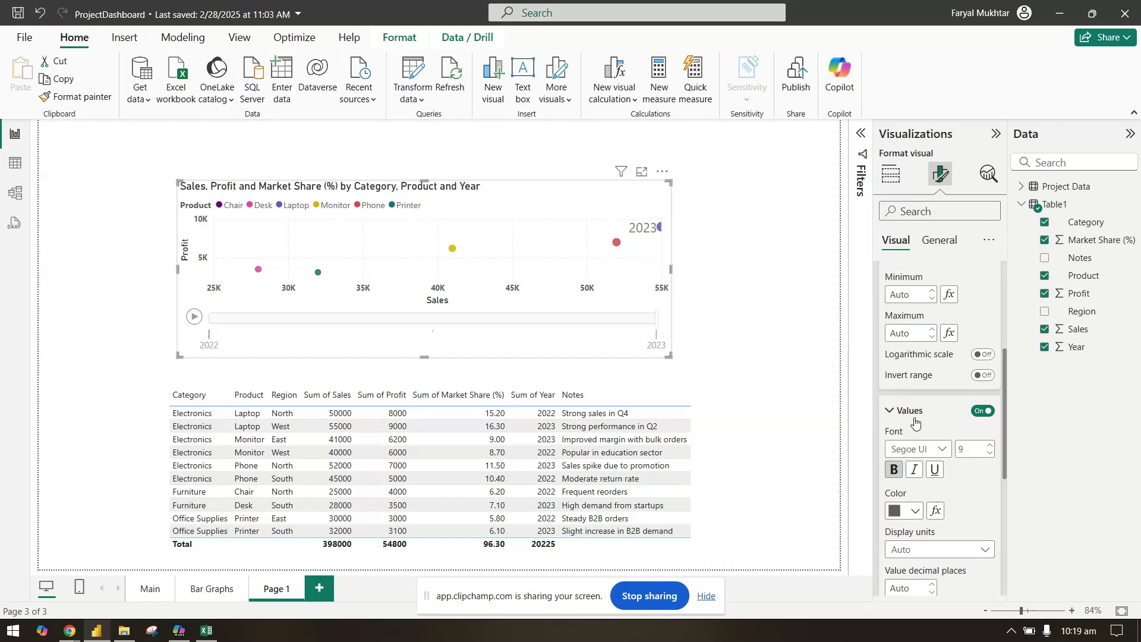
pyautogui.scroll(3)
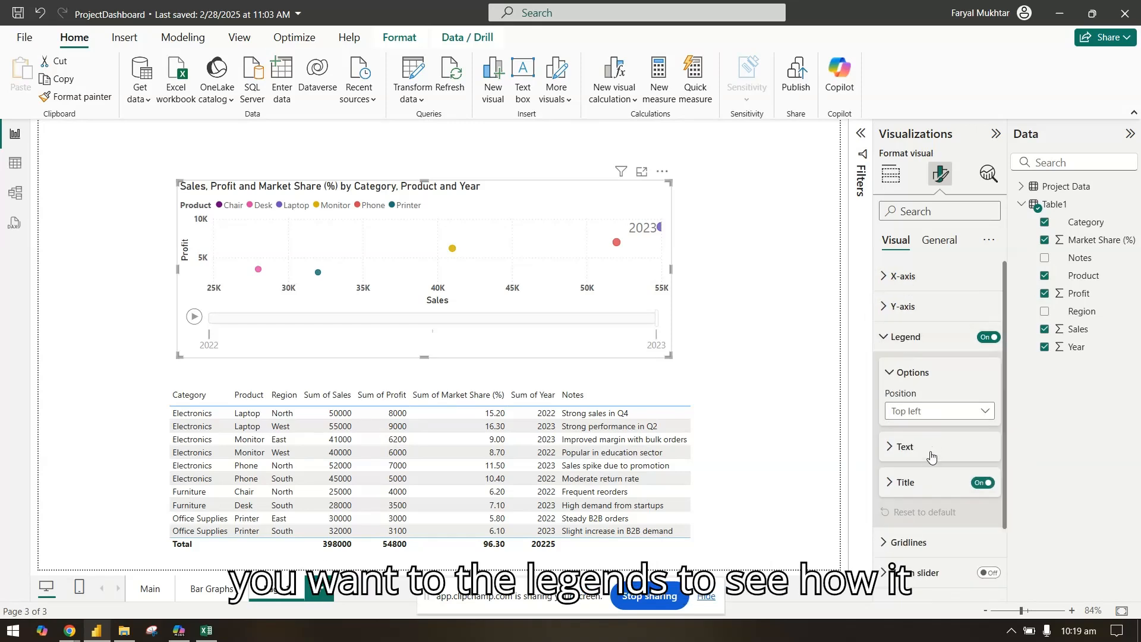
# Hide the legend's Product title
pyautogui.click(982, 482)
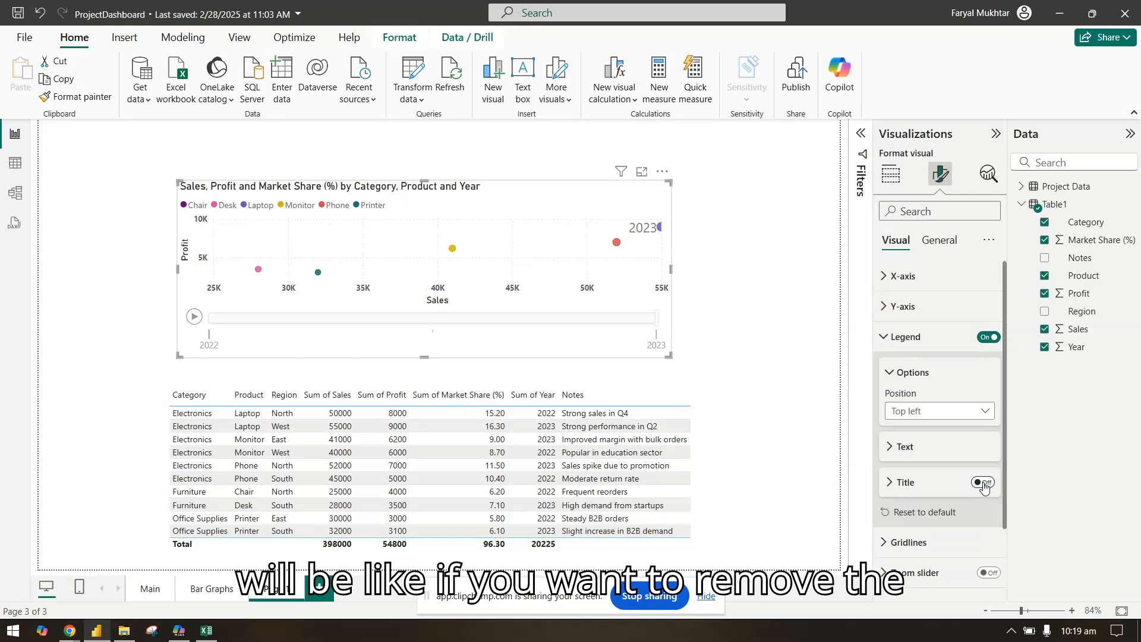
pyautogui.click(982, 482)
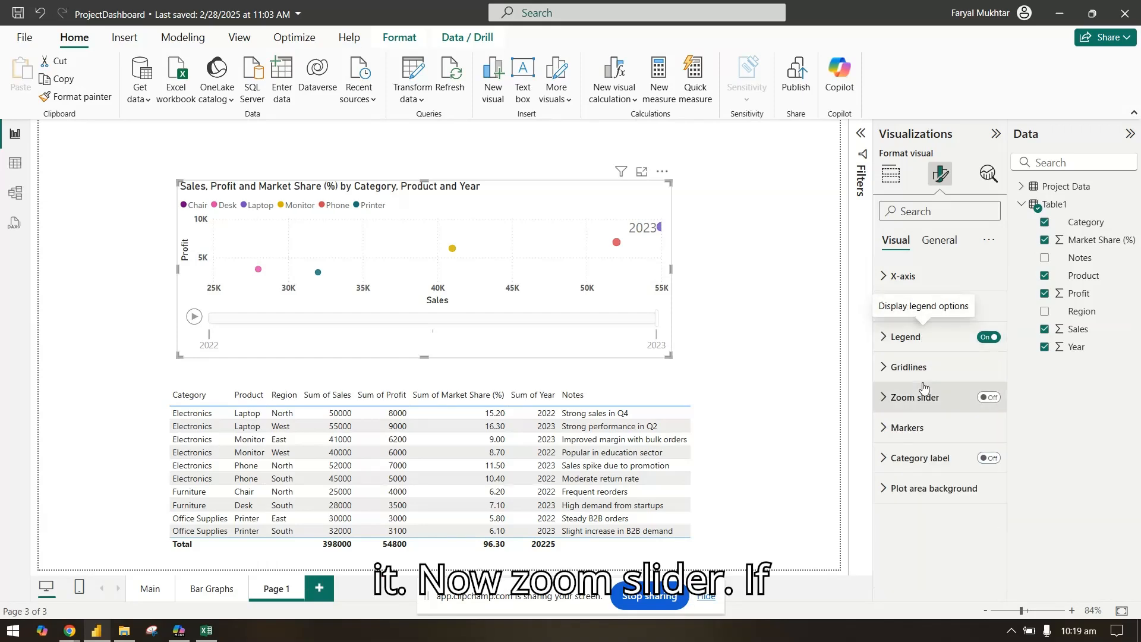
pyautogui.click(988, 398)
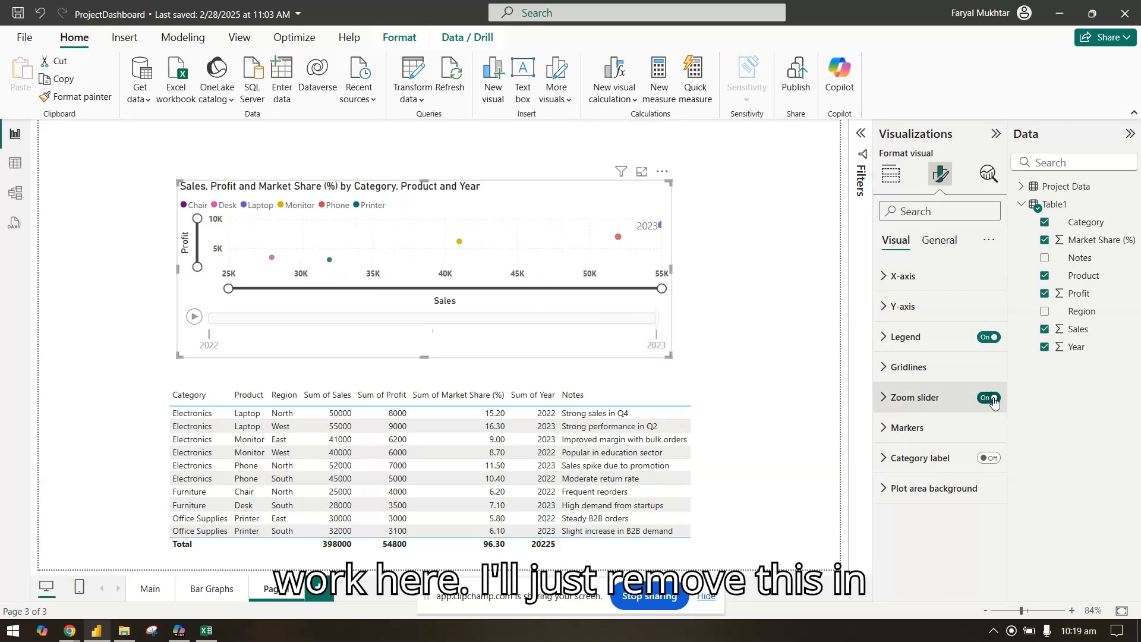
pyautogui.click(908, 427)
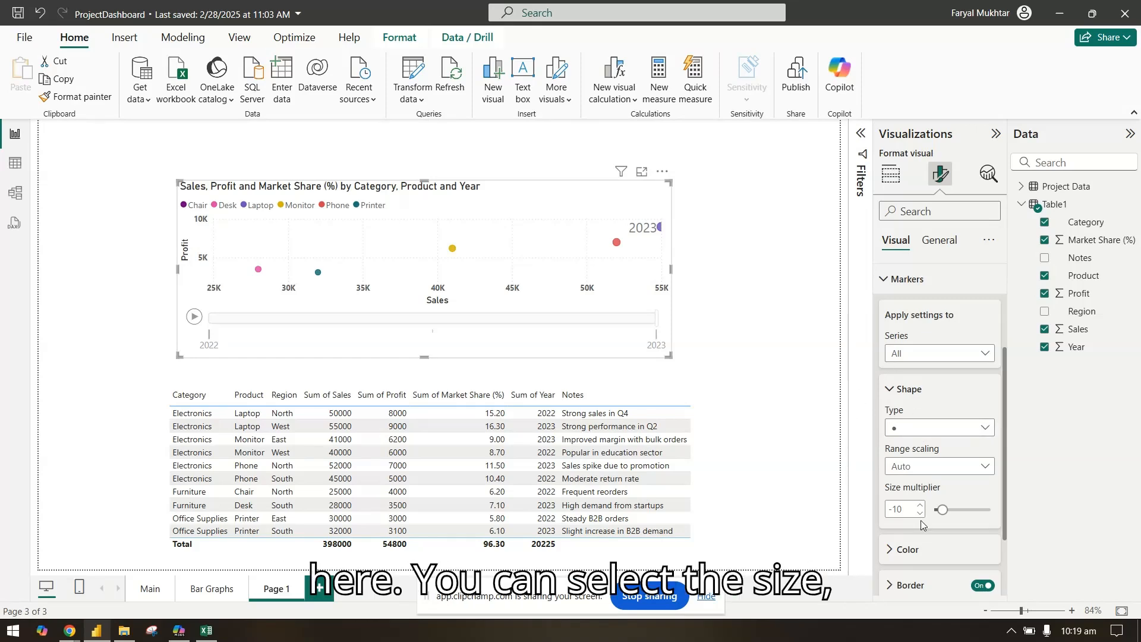
pyautogui.moveTo(939, 512)
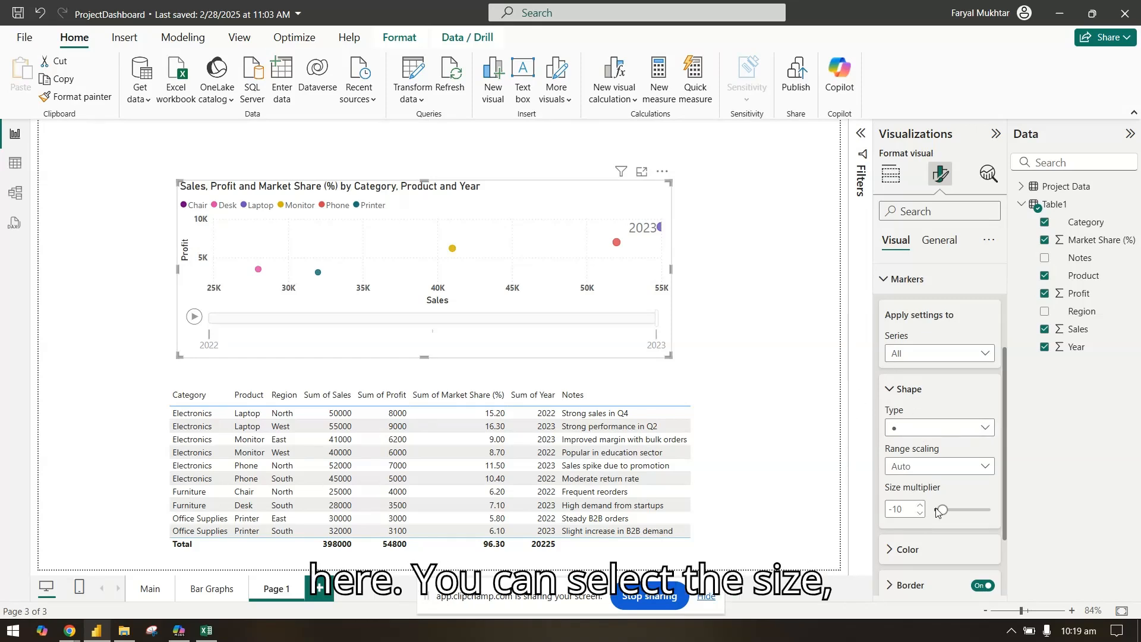
pyautogui.click(908, 389)
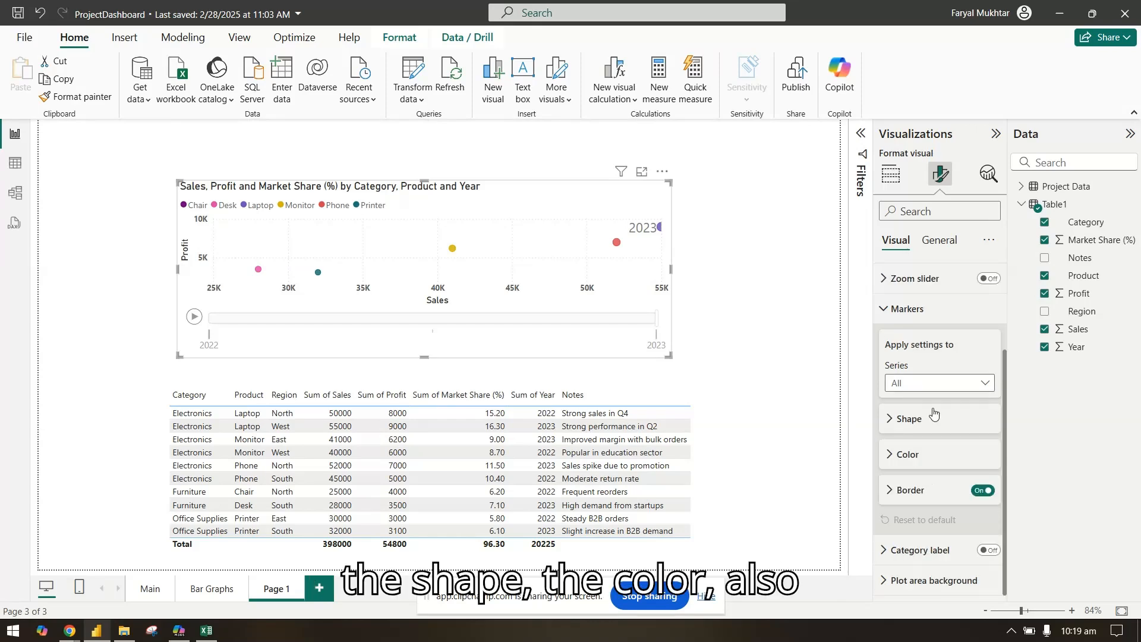
pyautogui.click(908, 454)
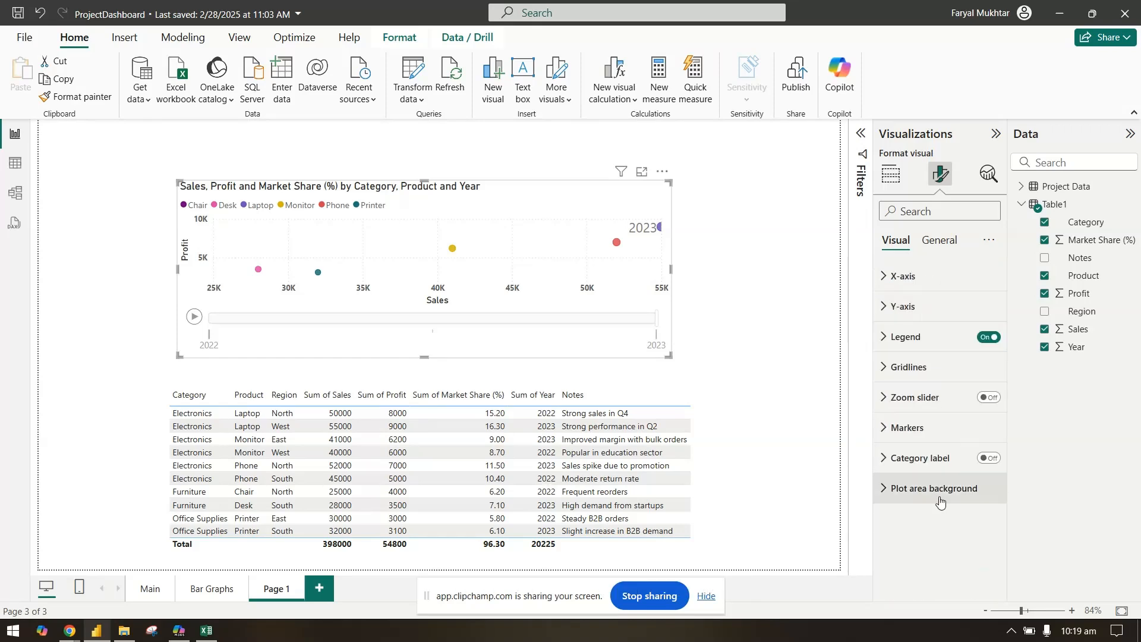
# Turn on category labels so each bubble shows Furniture, Office Supplies or Electronics
pyautogui.click(989, 458)
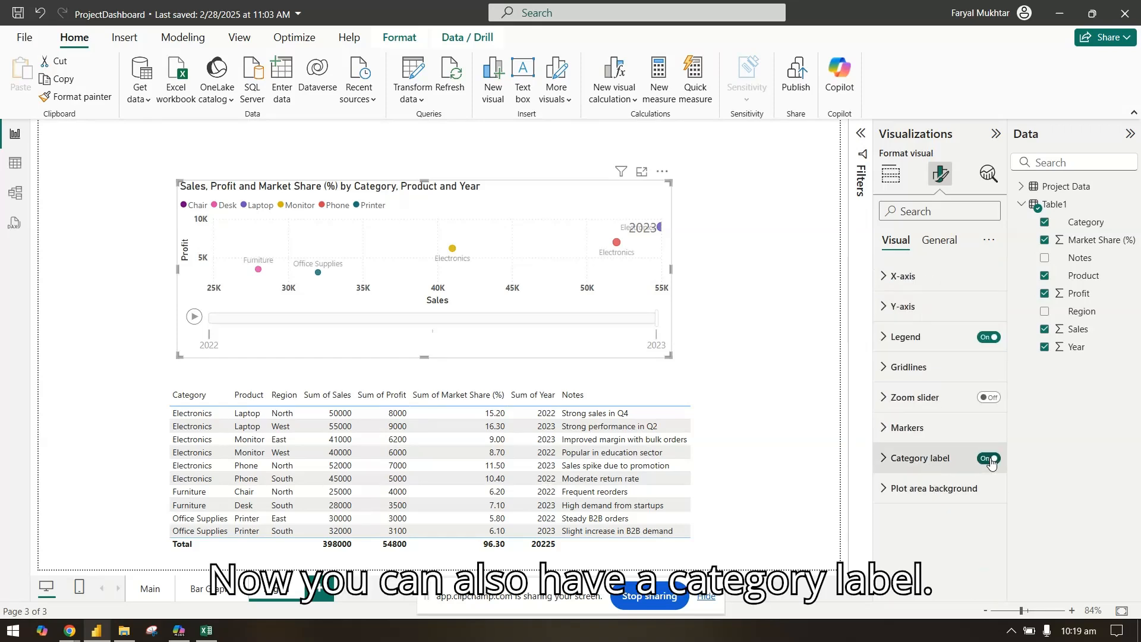
pyautogui.moveTo(918, 458)
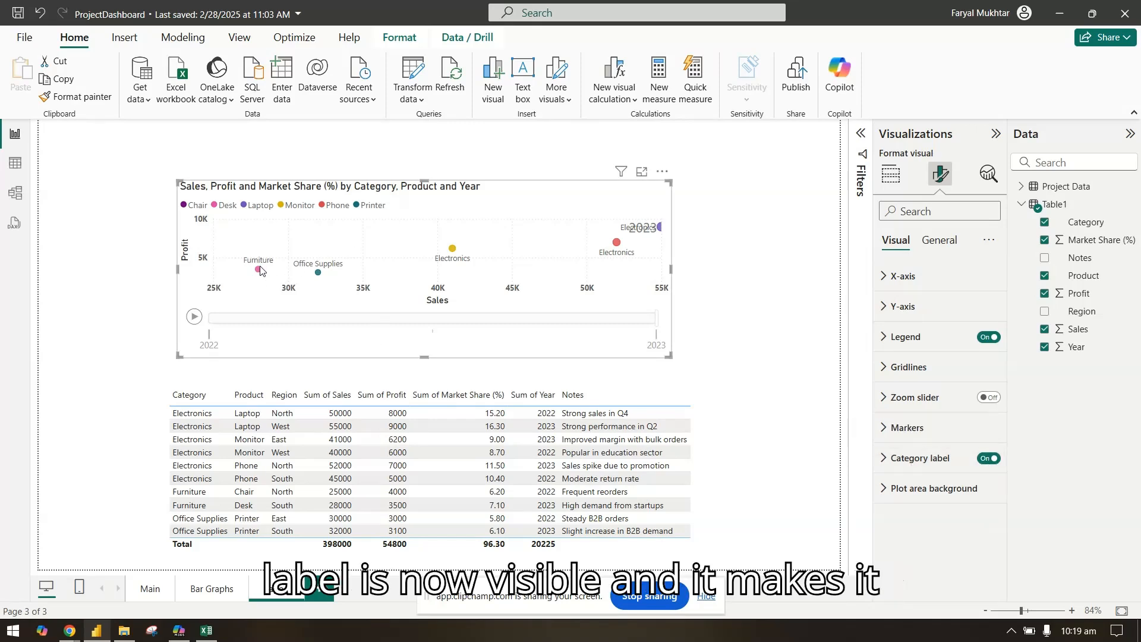
pyautogui.moveTo(257, 269)
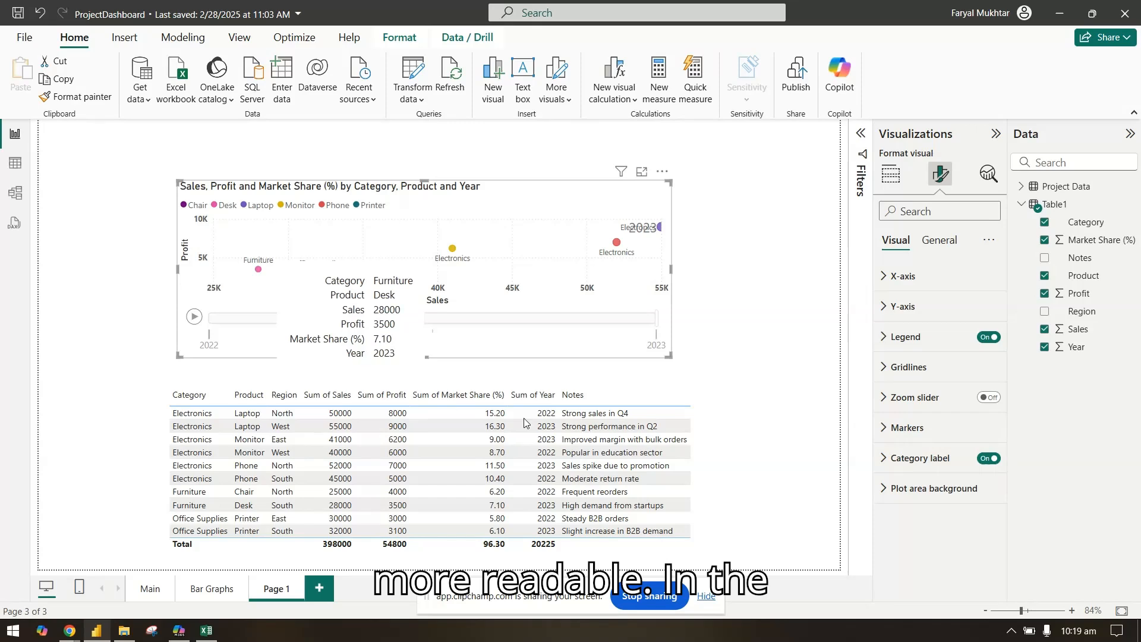
pyautogui.click(939, 240)
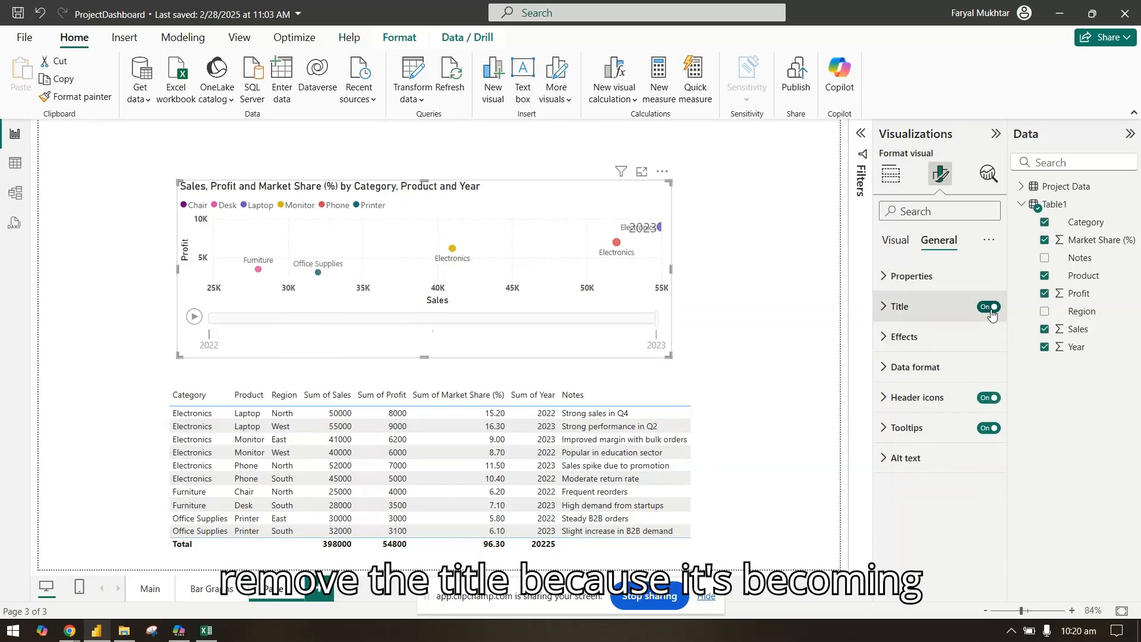
# Switch the chart title off
pyautogui.click(988, 307)
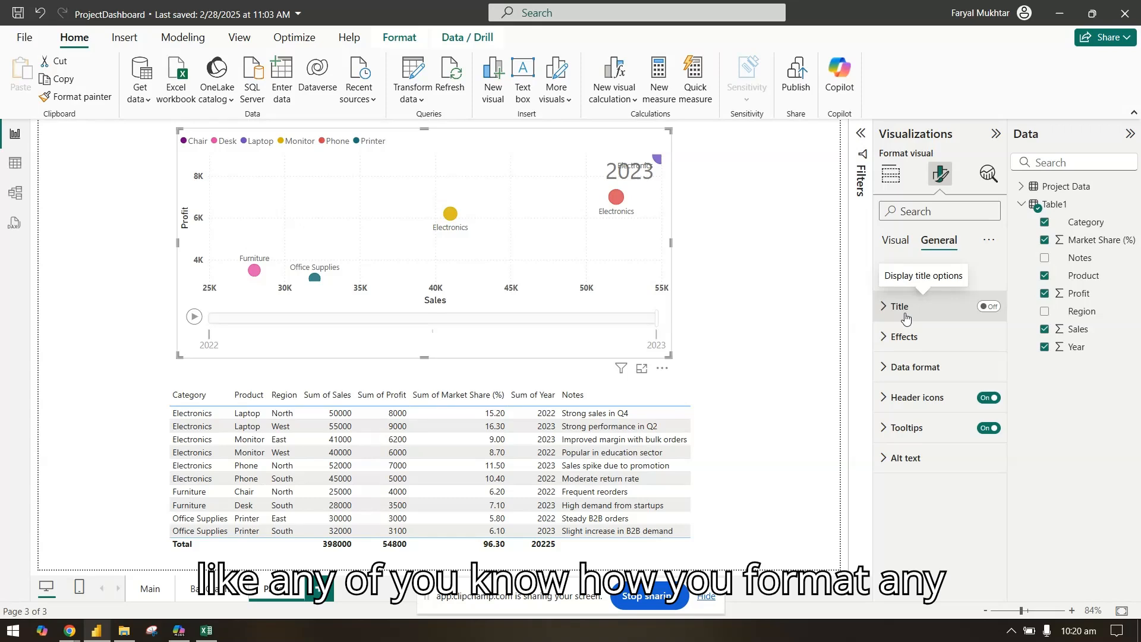
pyautogui.moveTo(913, 351)
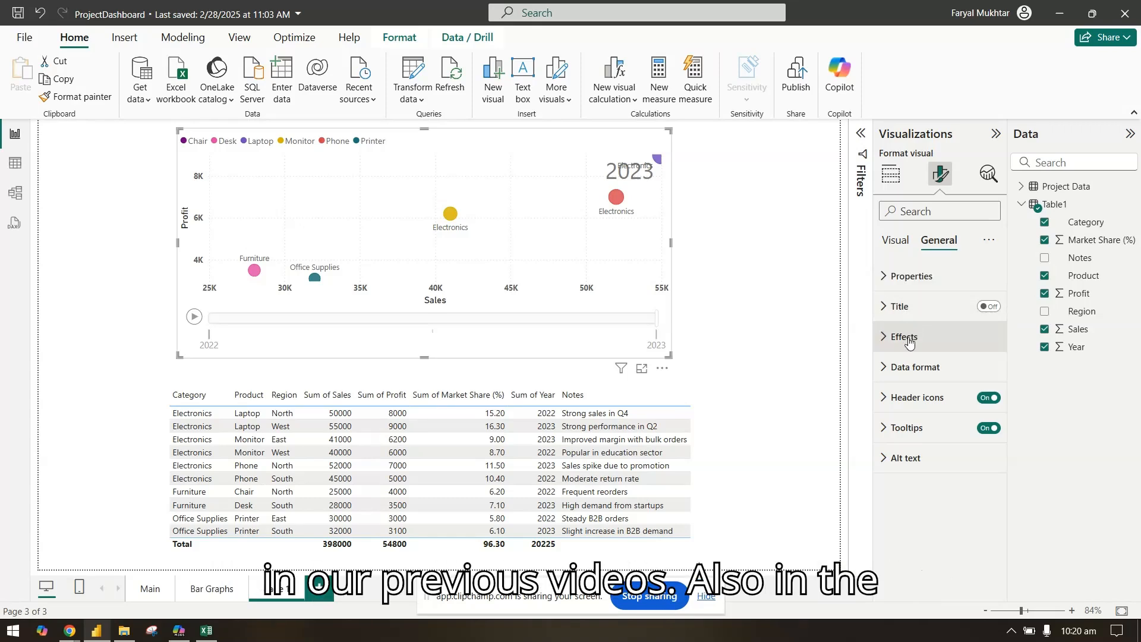
# Under Effects, turn the background off and add a 2 px visual border and a shadow
pyautogui.click(904, 337)
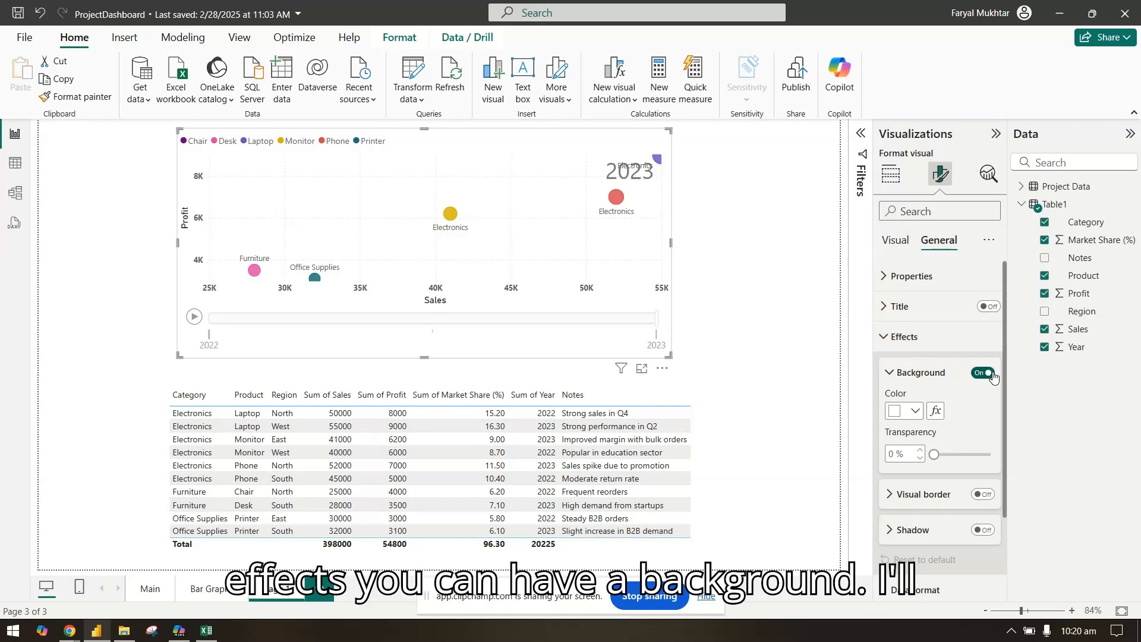
pyautogui.click(985, 372)
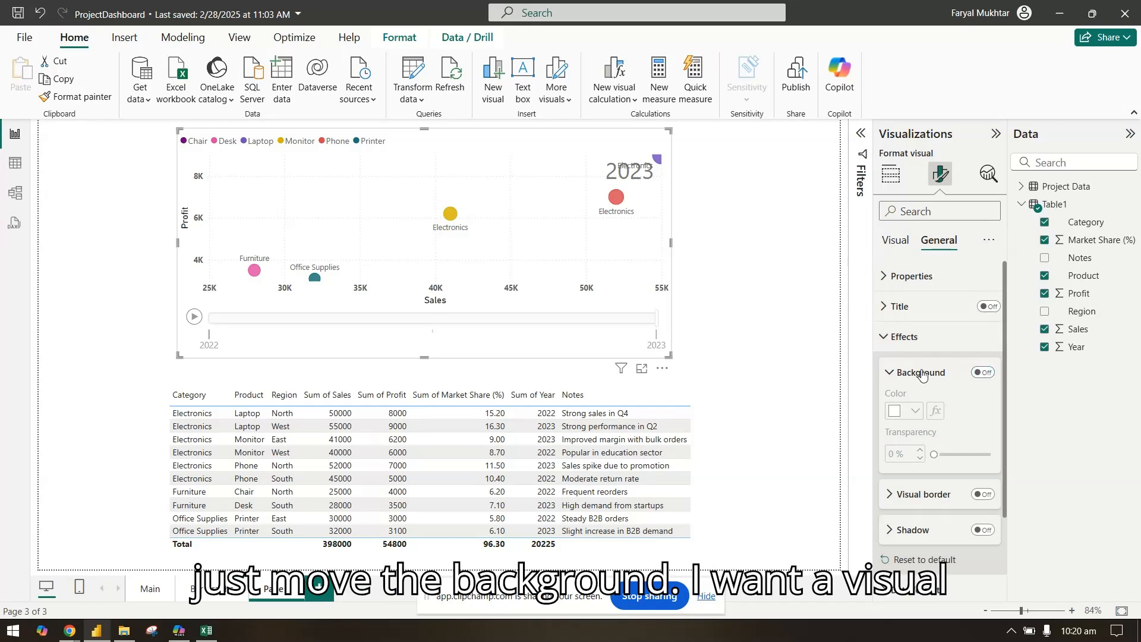
pyautogui.click(982, 408)
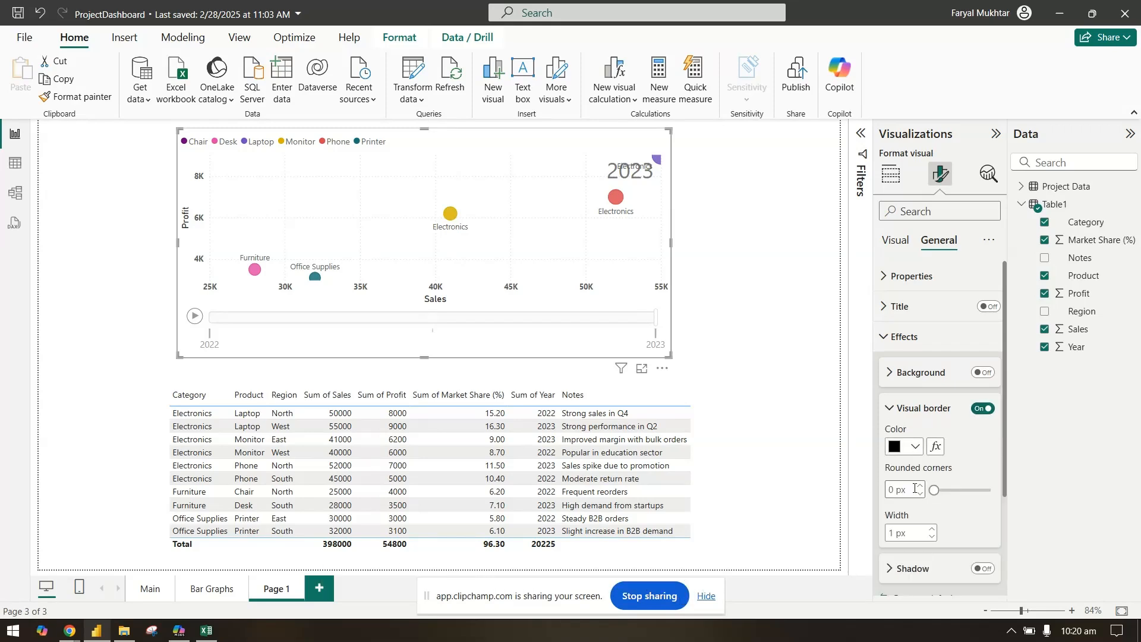
pyautogui.click(930, 528)
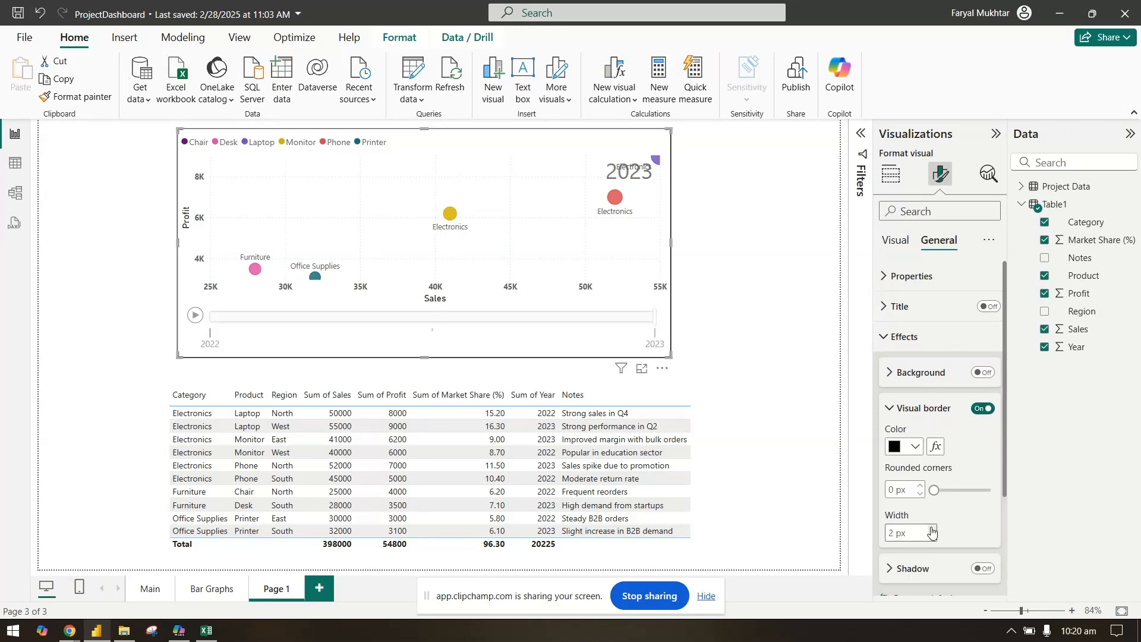
pyautogui.click(924, 408)
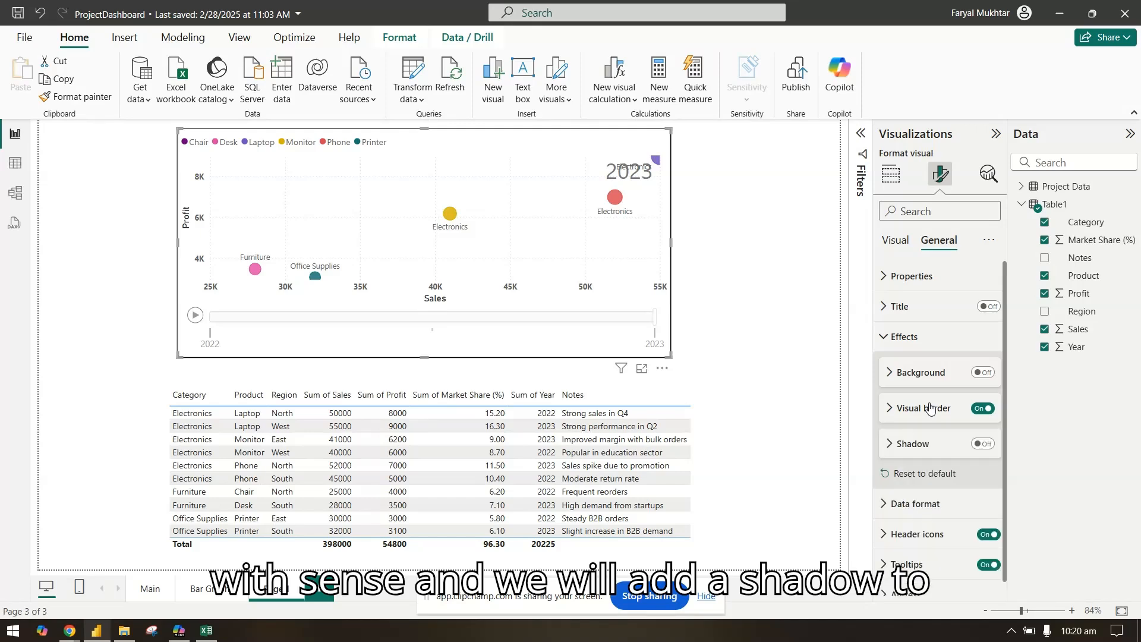
pyautogui.click(982, 443)
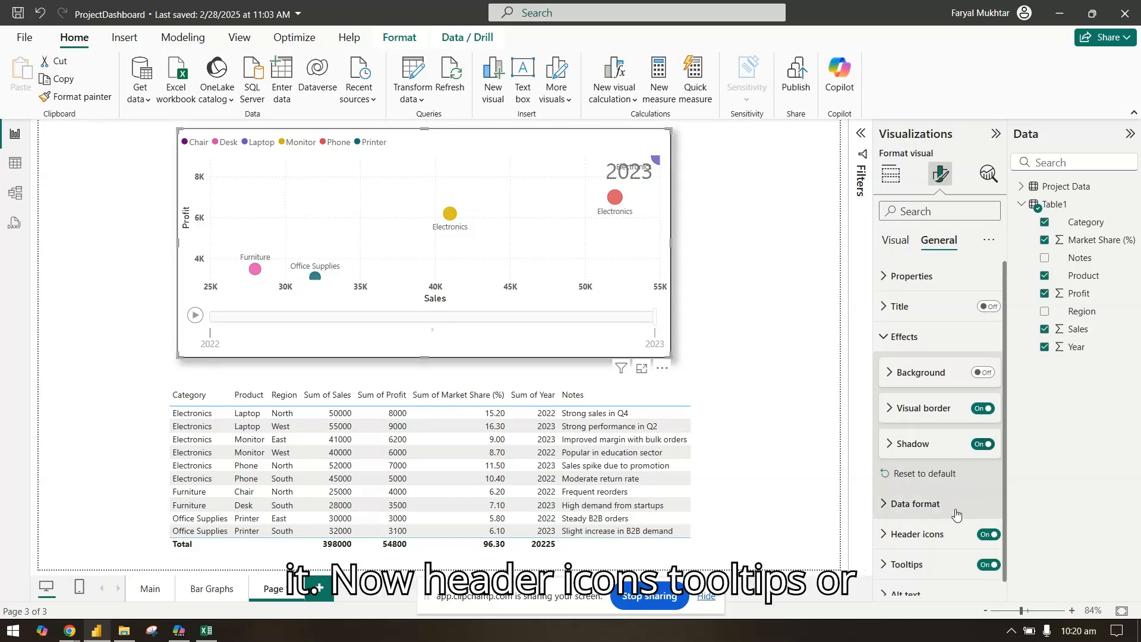
pyautogui.scroll(-3)
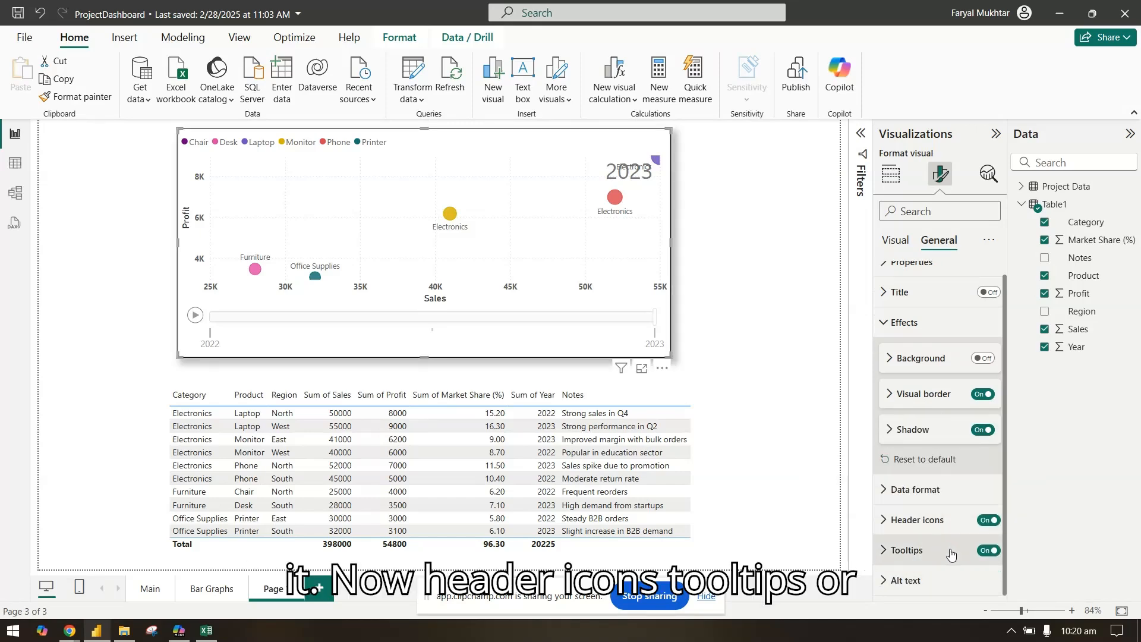
# Remove Year from the Play Axis well so all product bubbles display together
pyautogui.click(895, 240)
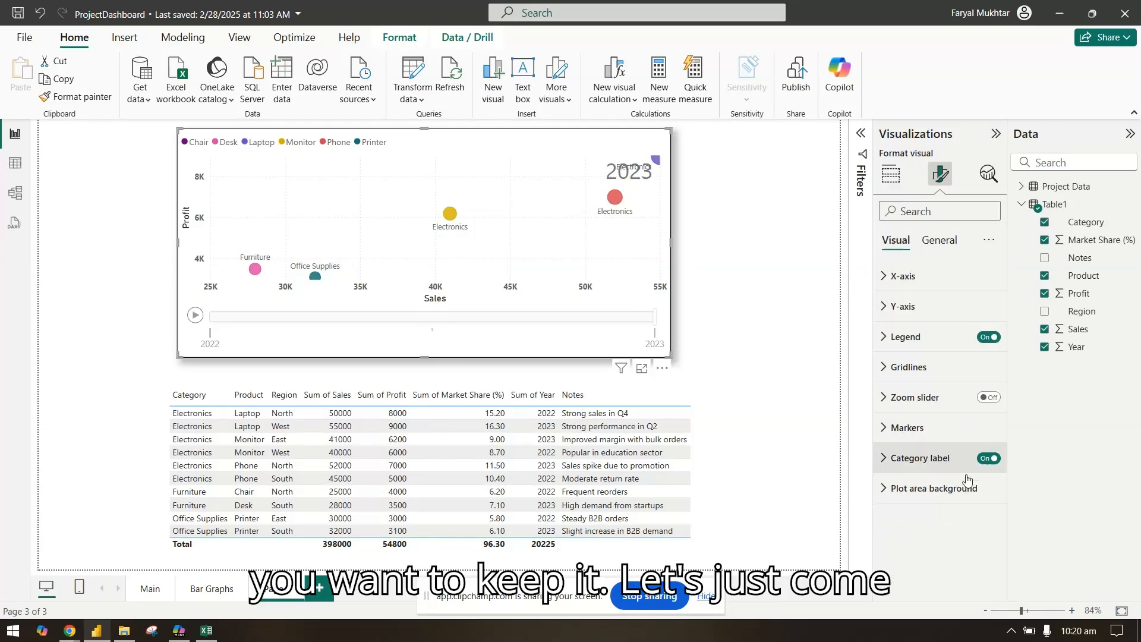
pyautogui.click(891, 174)
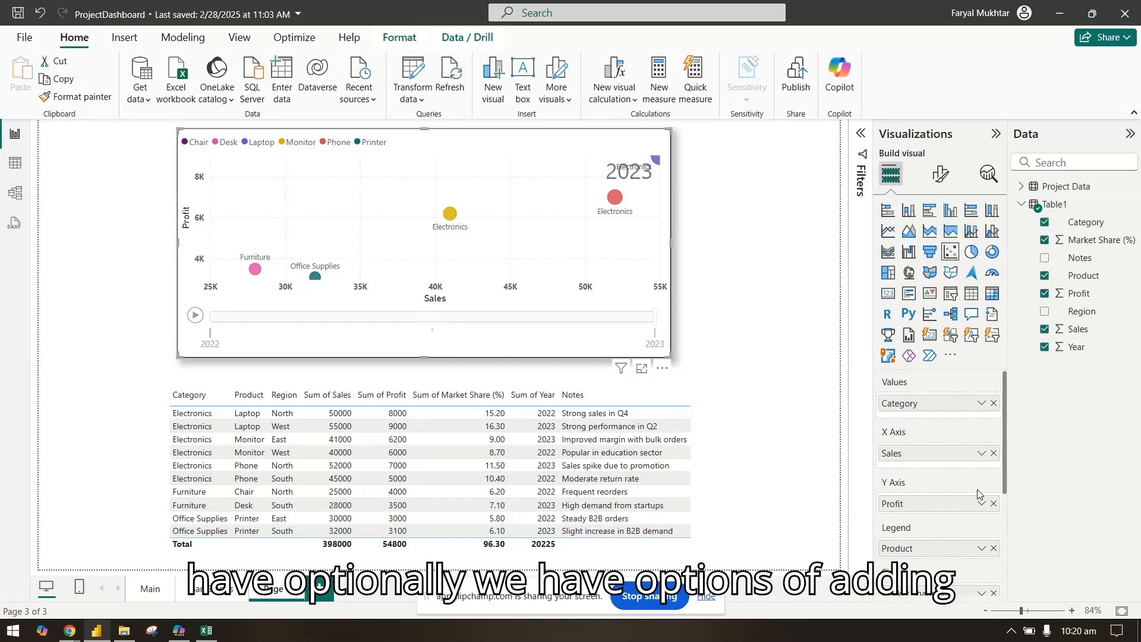
pyautogui.scroll(-3)
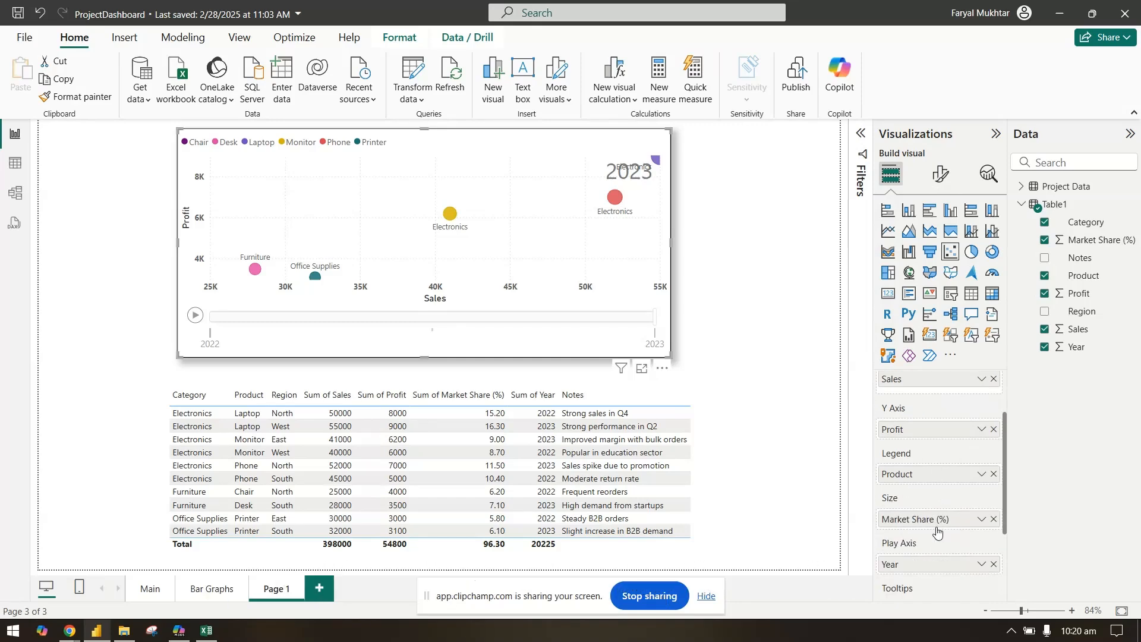
pyautogui.scroll(-3)
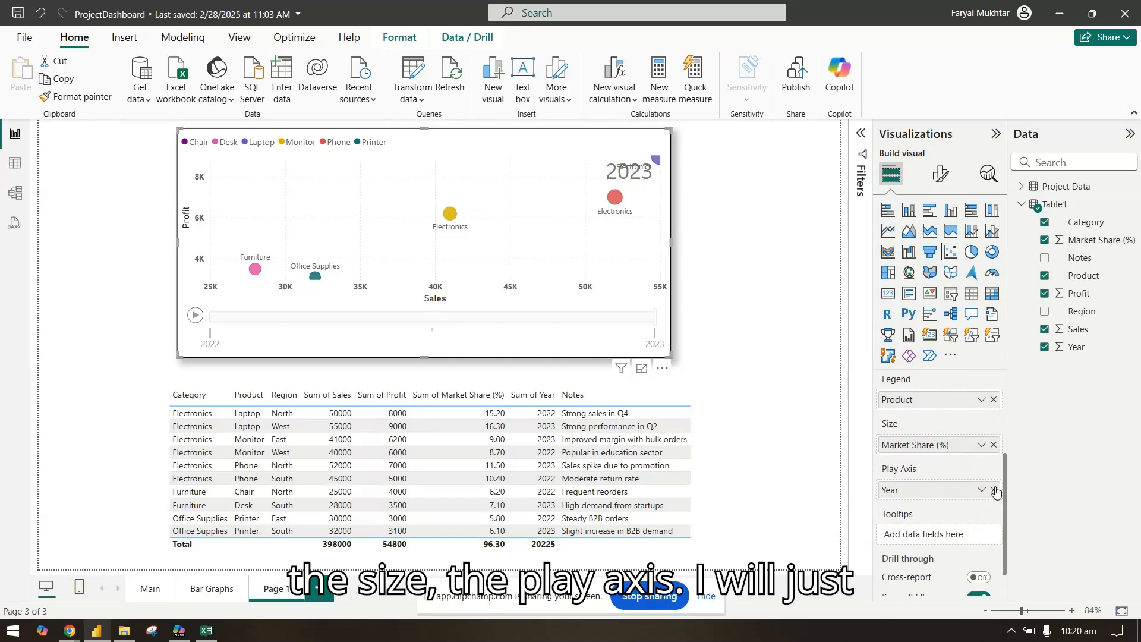
pyautogui.click(992, 489)
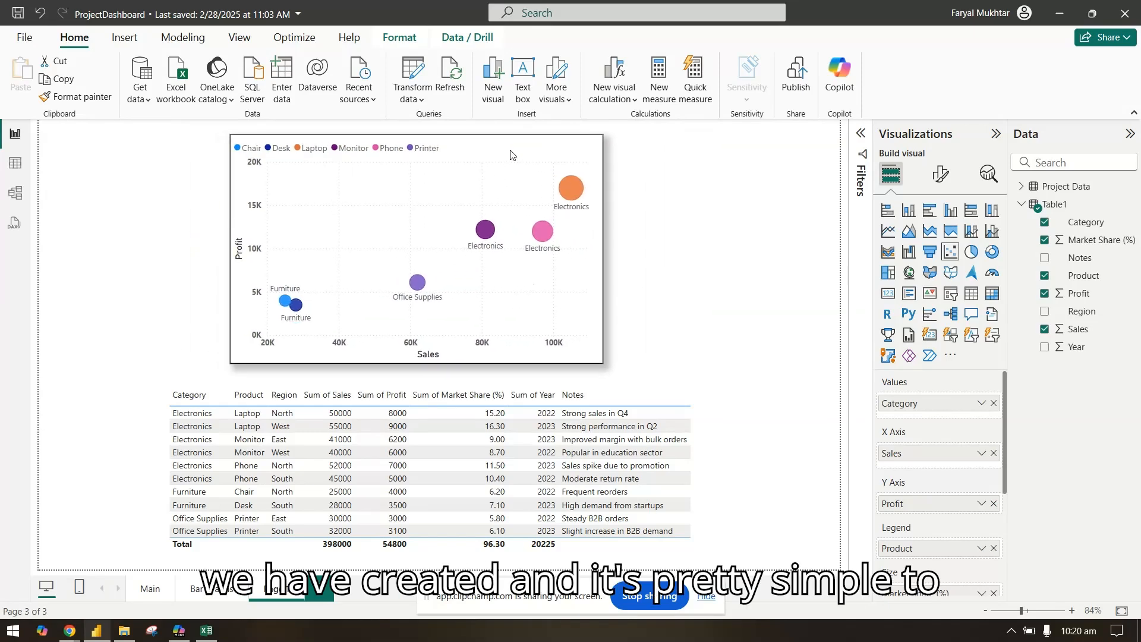
pyautogui.click(415, 248)
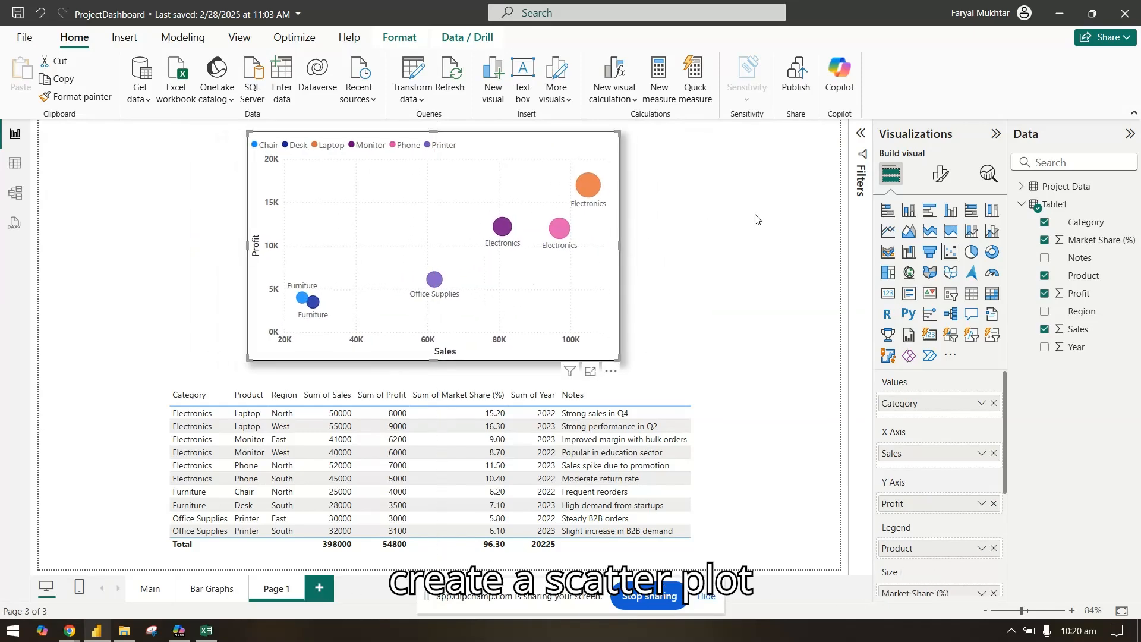